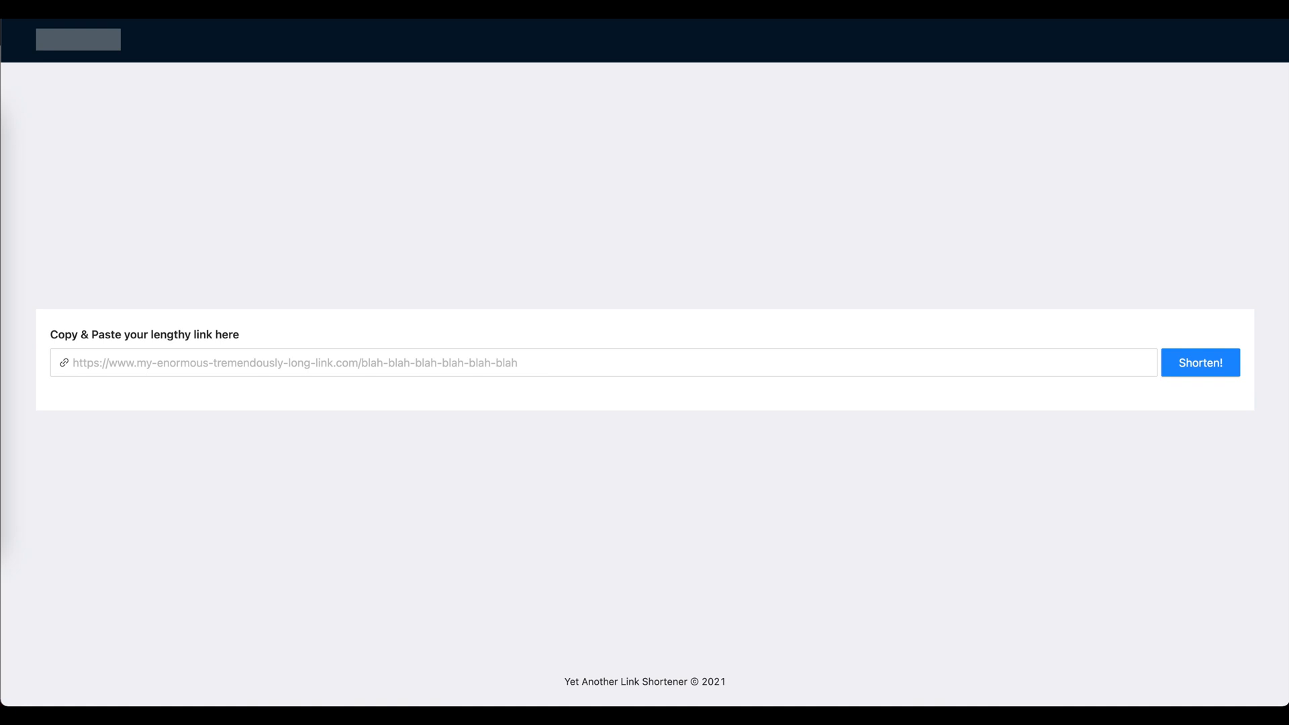
# Shorten the long google.com soup-query URL and follow the generated vercel.app short link
pyautogui.write('http://google.com/?q=i+eat+soup+because+it+tastes+great+and+so+on+i+dont+know+what+to+write+to+make+the+query+long&hl=en')
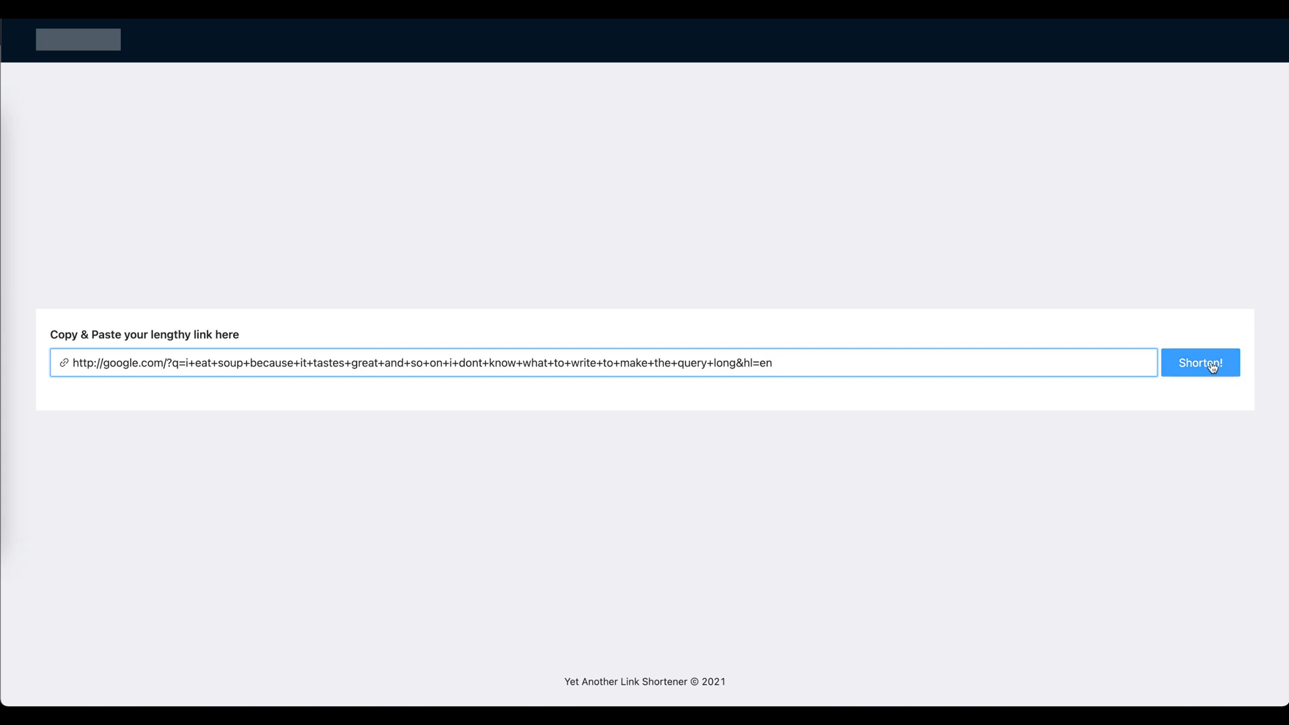
pyautogui.click(1199, 363)
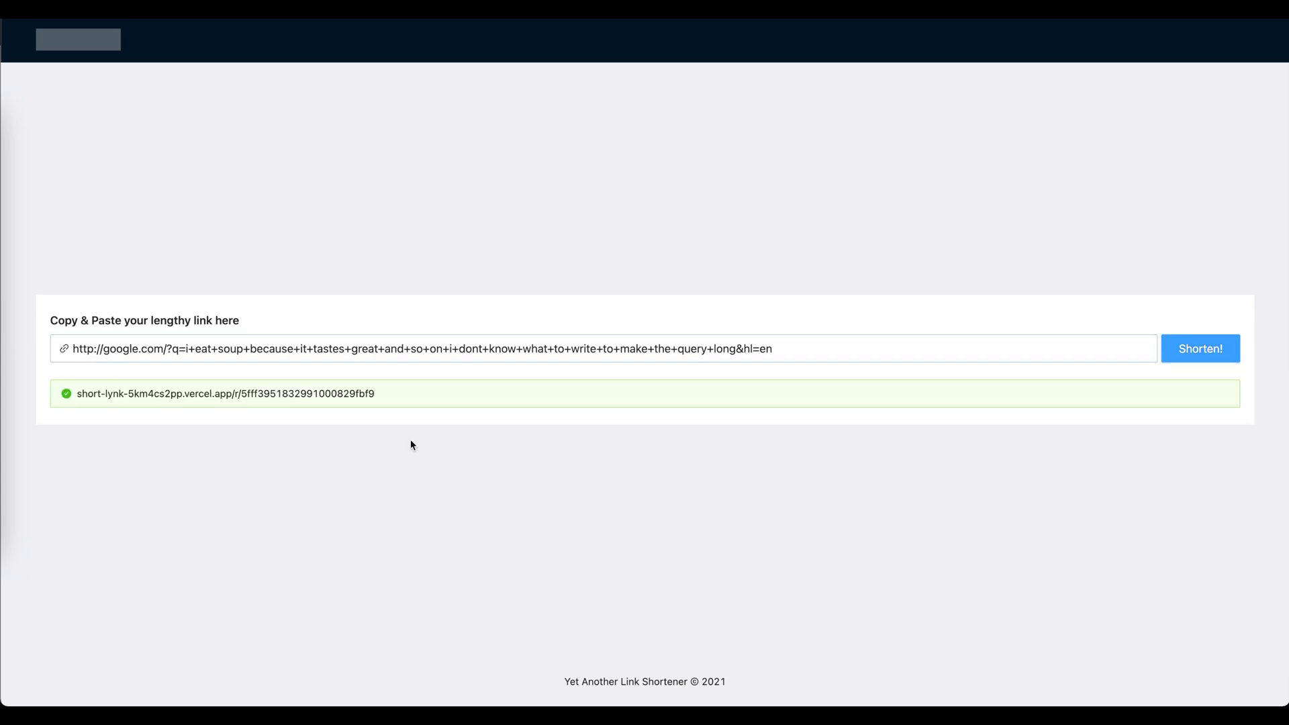
pyautogui.moveTo(75, 394)
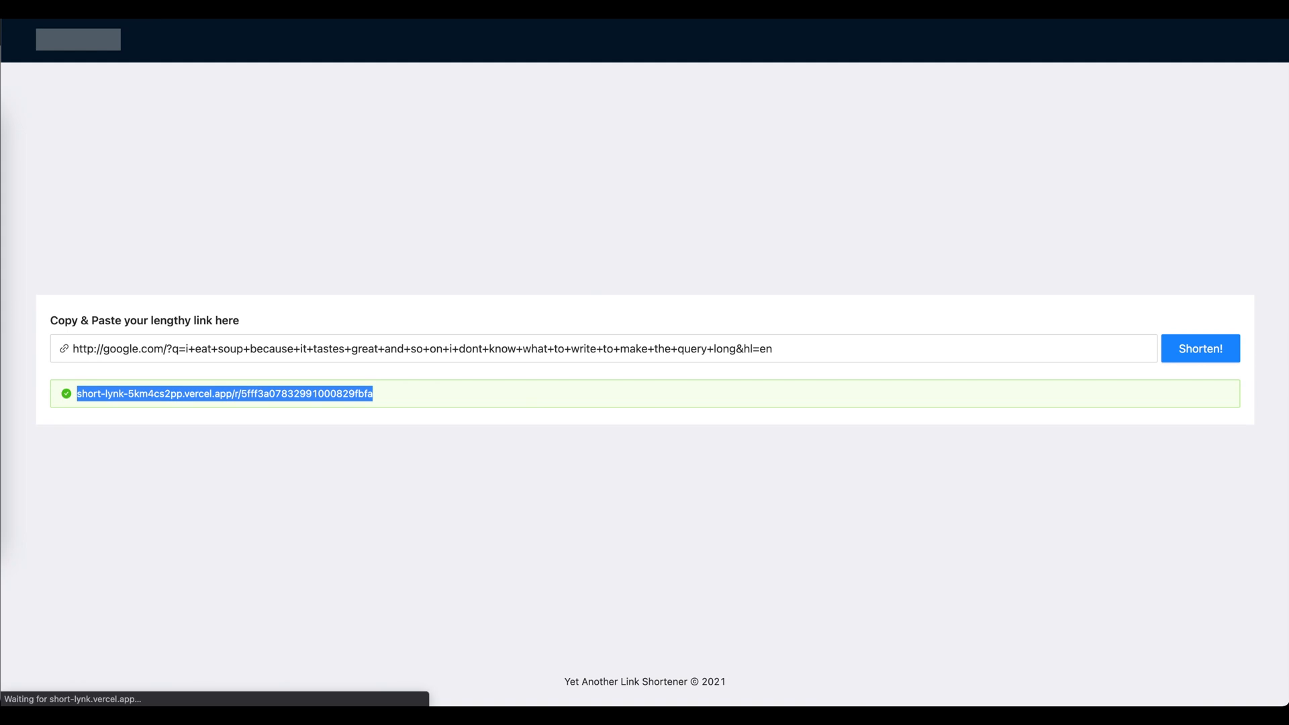
pyautogui.click(224, 394)
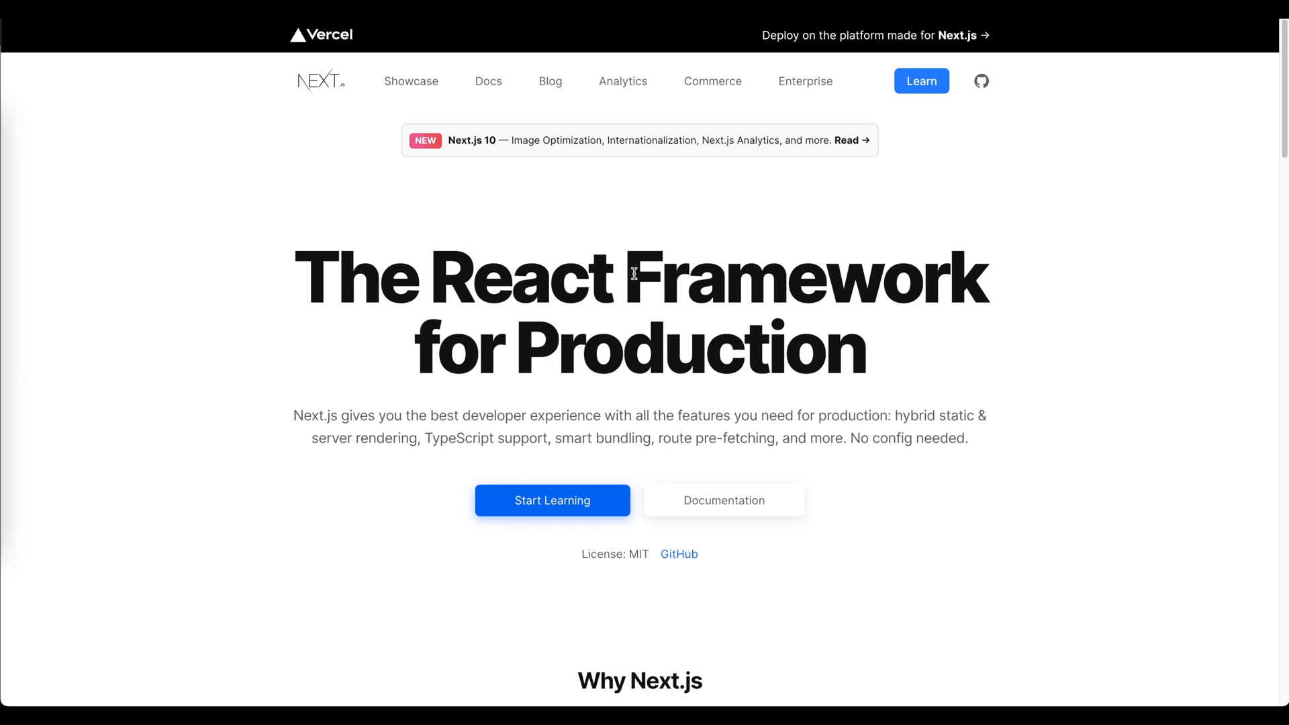
# Go to nextjs.org Docs and browse the Getting Started page
pyautogui.click(321, 35)
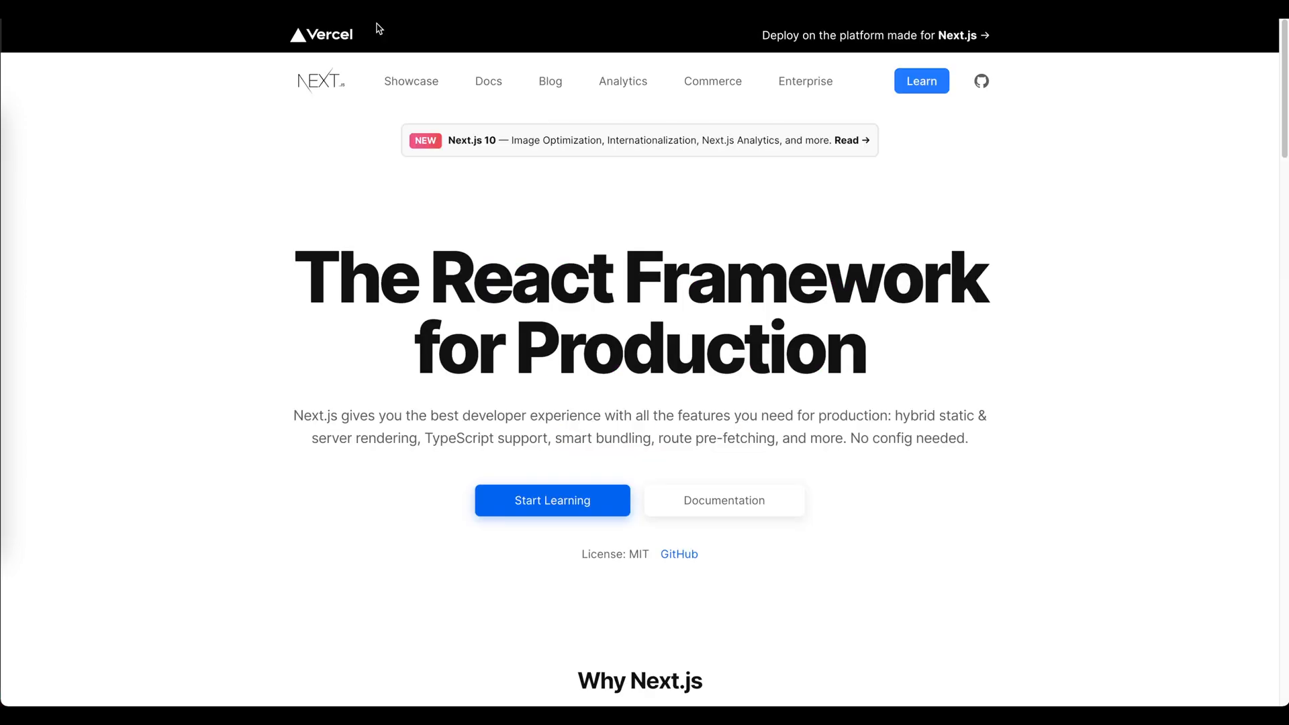
pyautogui.moveTo(489, 88)
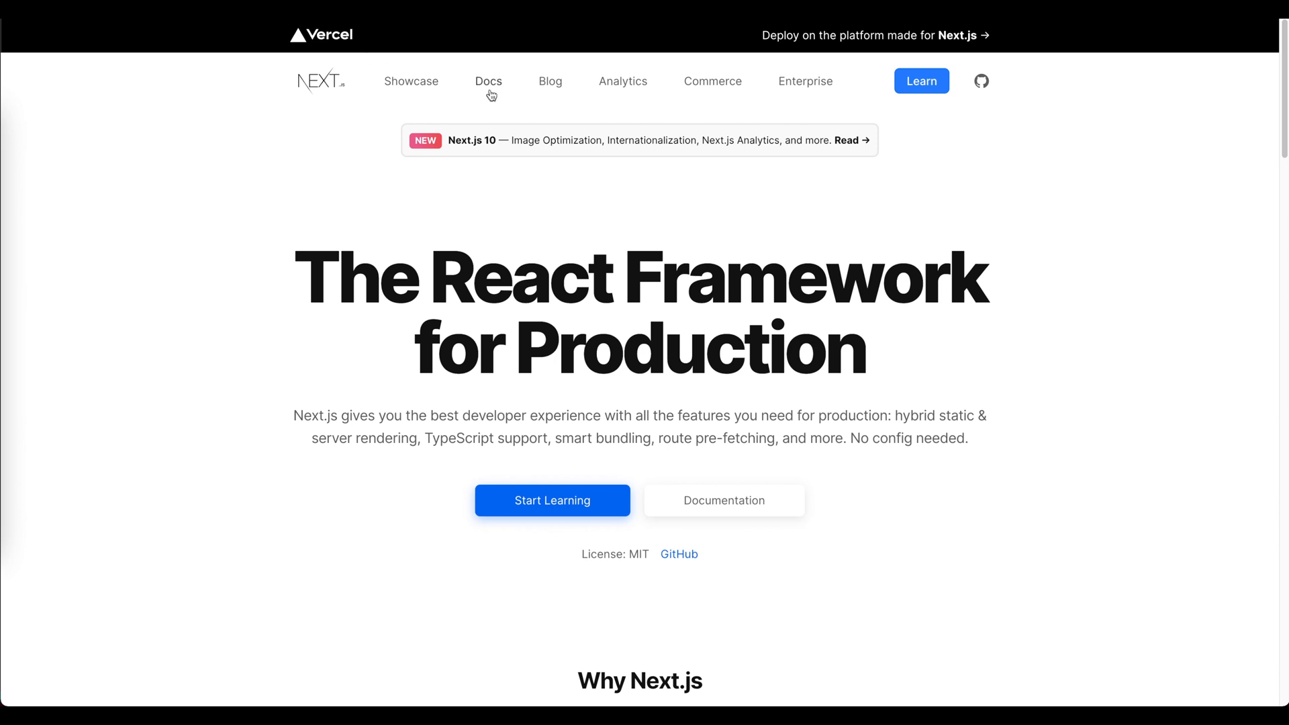
pyautogui.moveTo(489, 81)
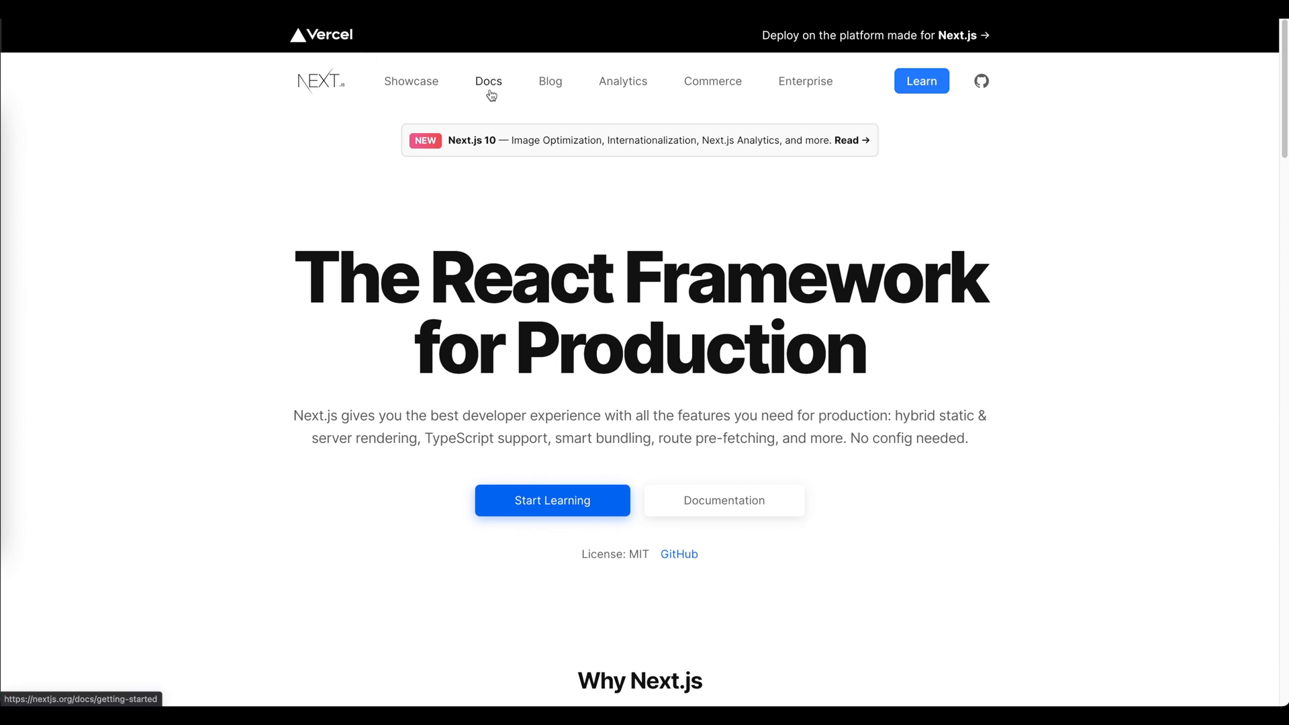
pyautogui.click(489, 82)
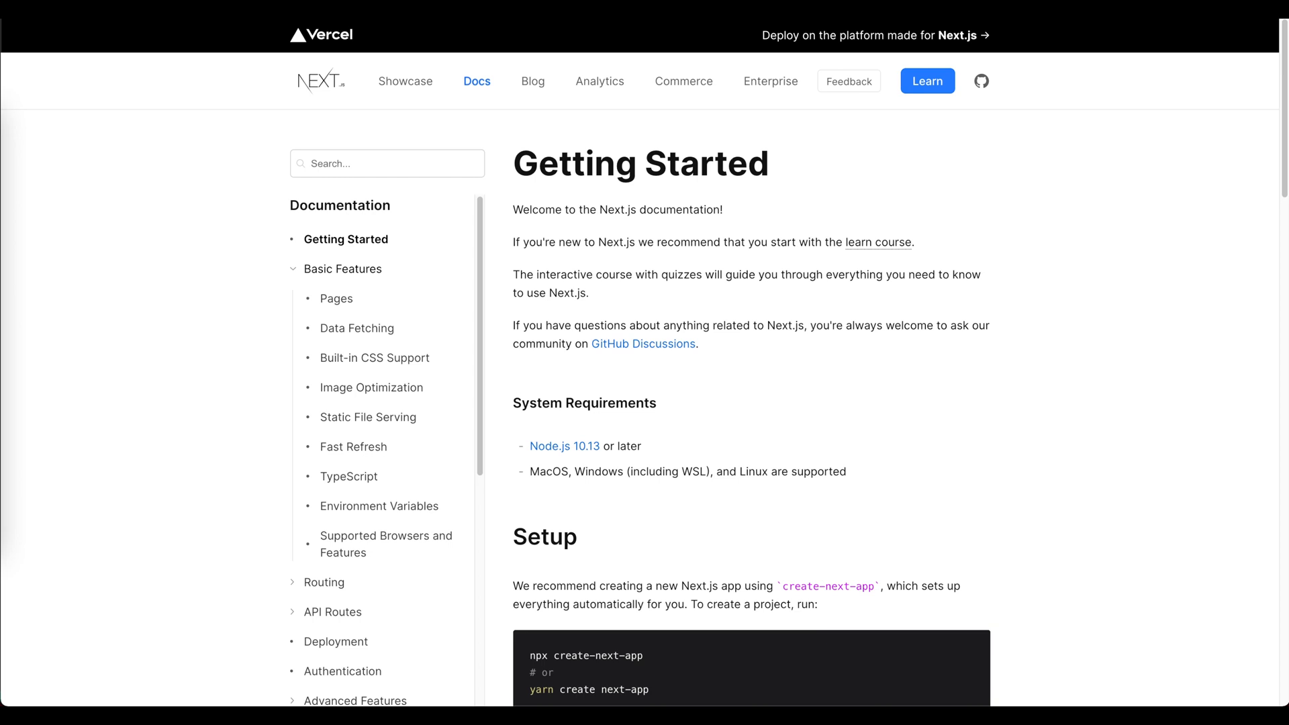
pyautogui.scroll(-3)
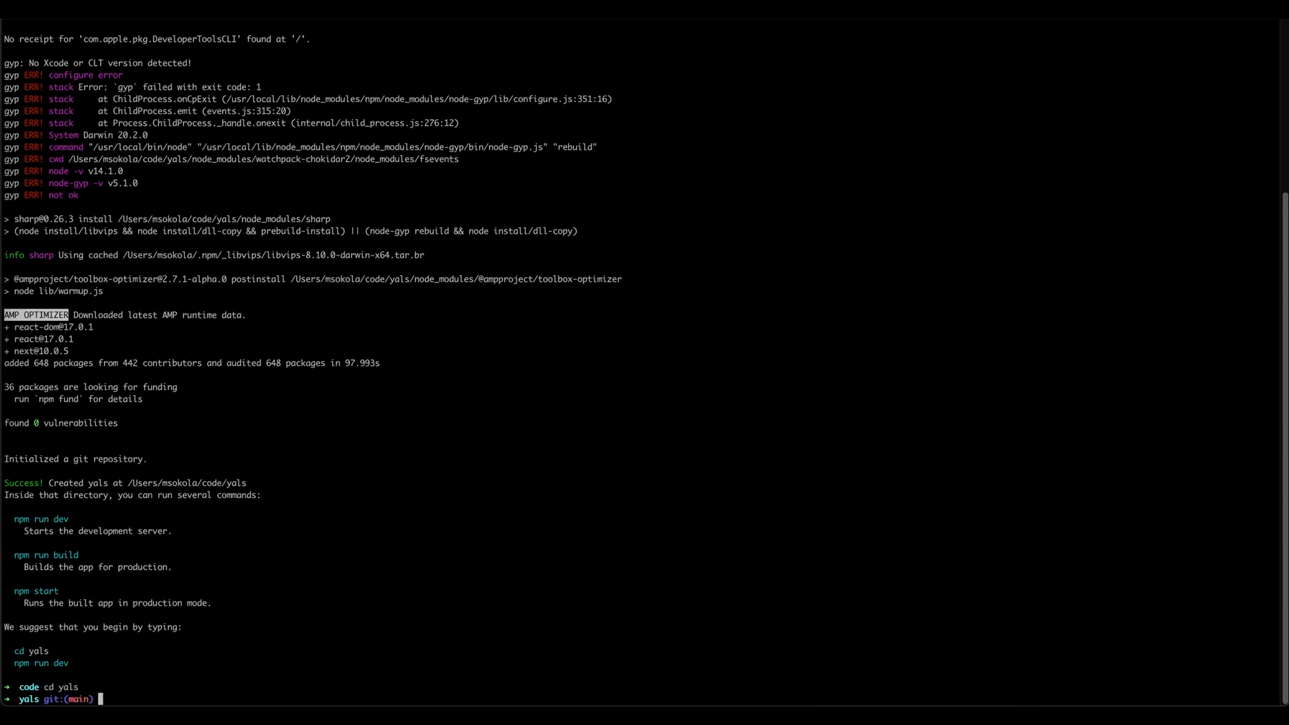
# Run npm run dev in the yals folder to serve the Next.js welcome page on localhost:3000
pyautogui.write('npm run')
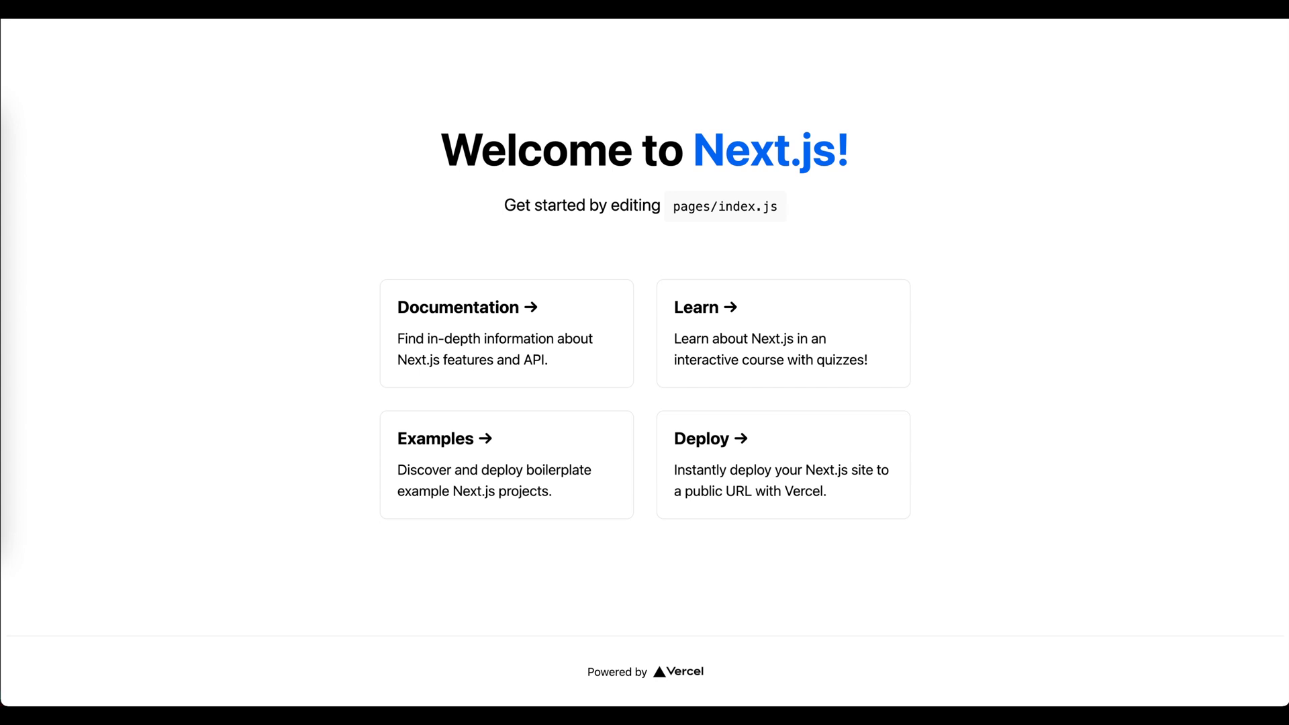
pyautogui.moveTo(365, 23)
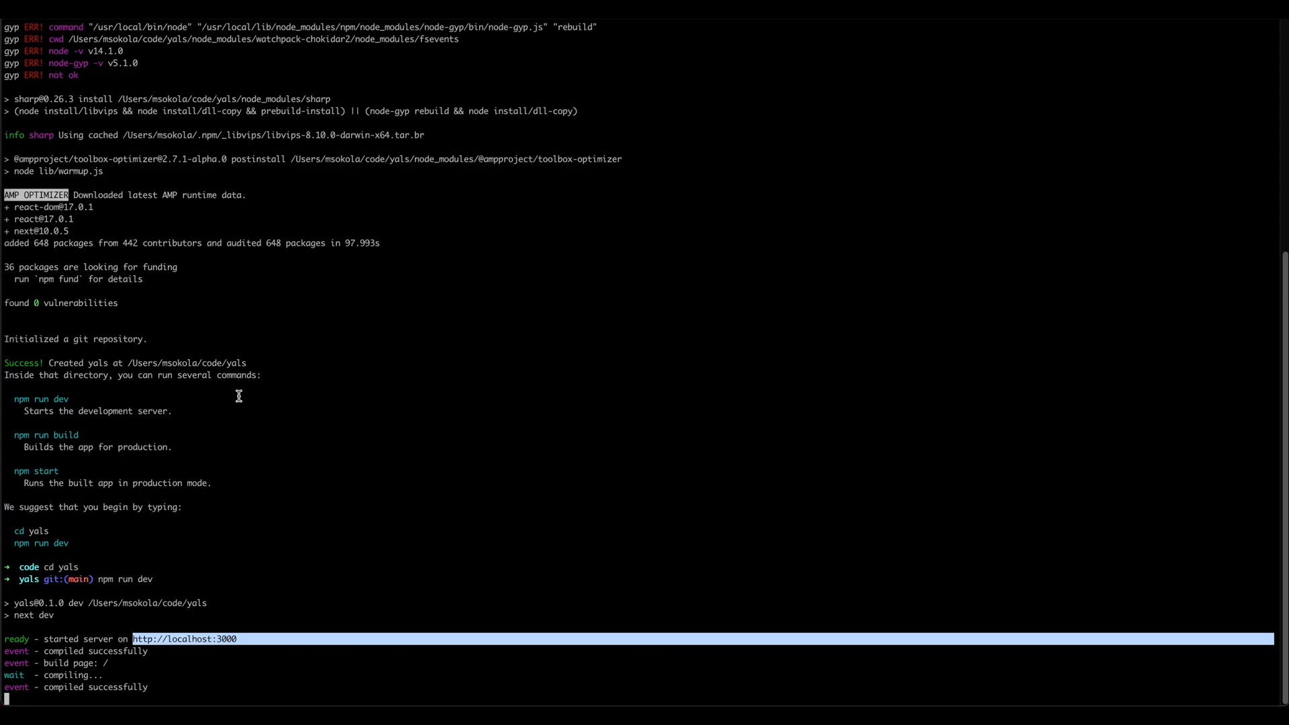
# Stop the server, touch an empty tsconfig.json, and start npm run dev again
pyautogui.press('ctrl+c')
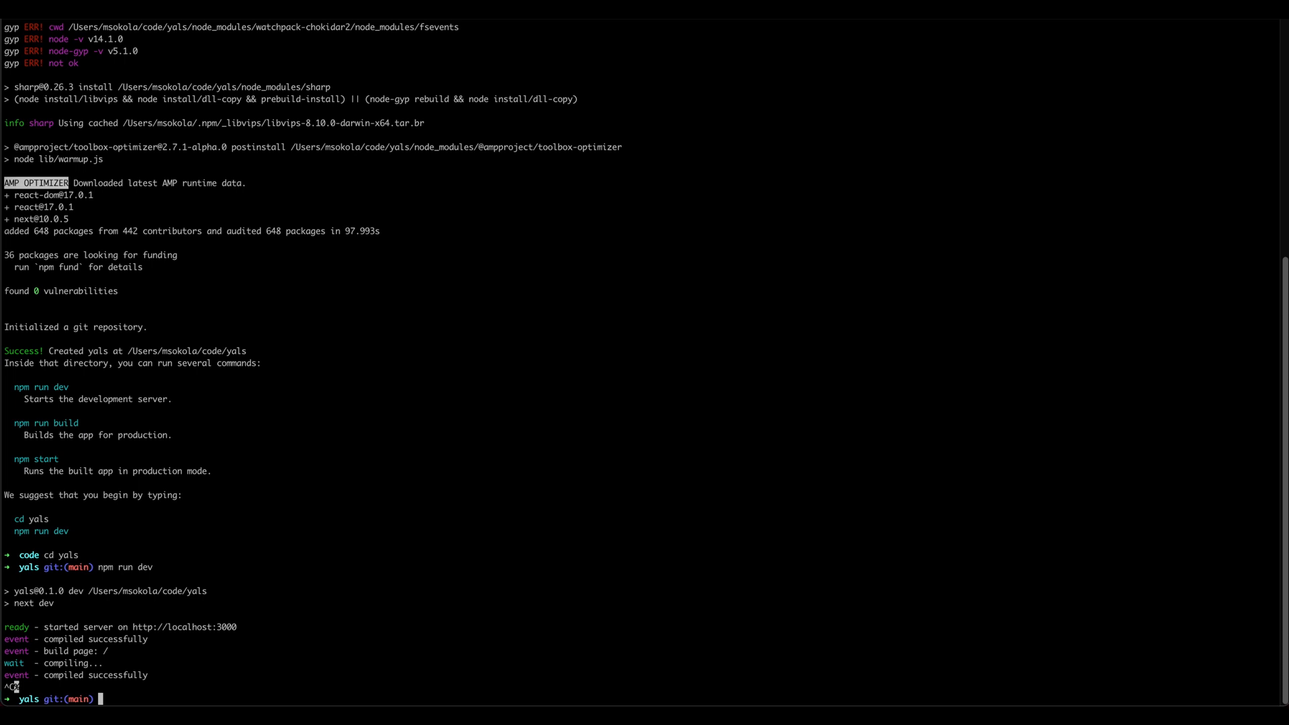
pyautogui.write('t')
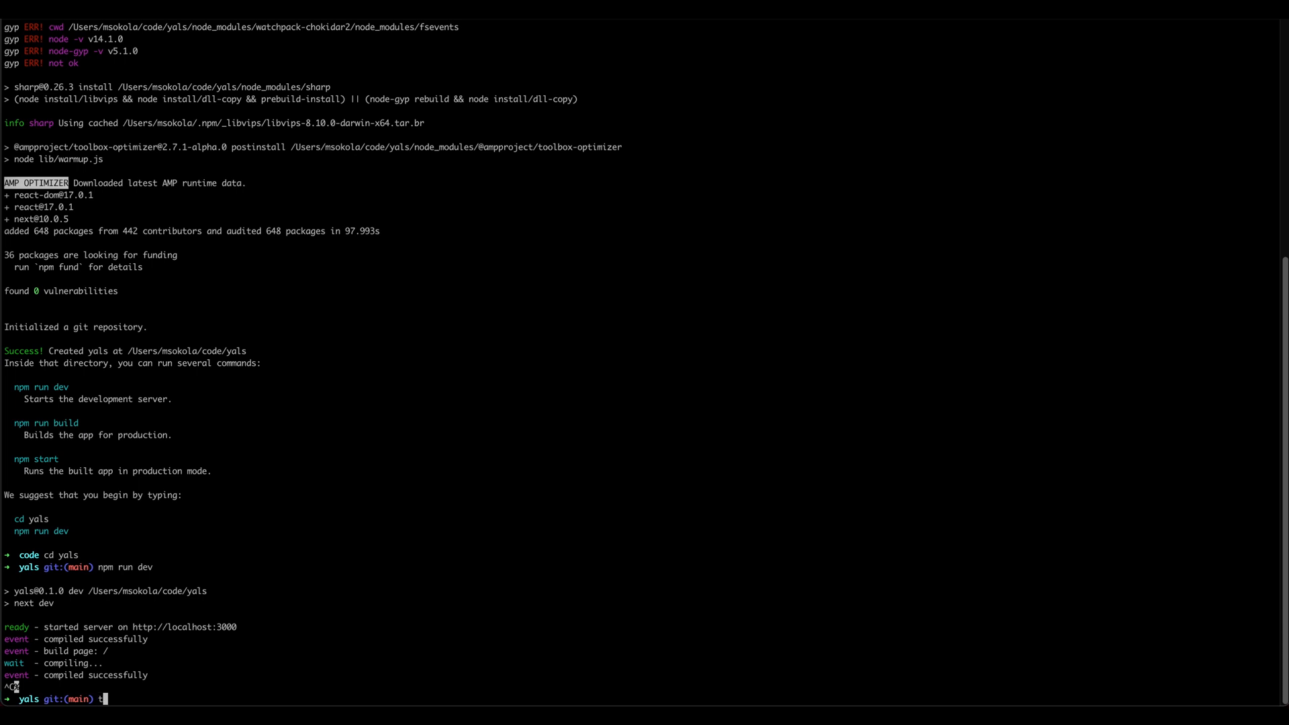
pyautogui.write('ouch')
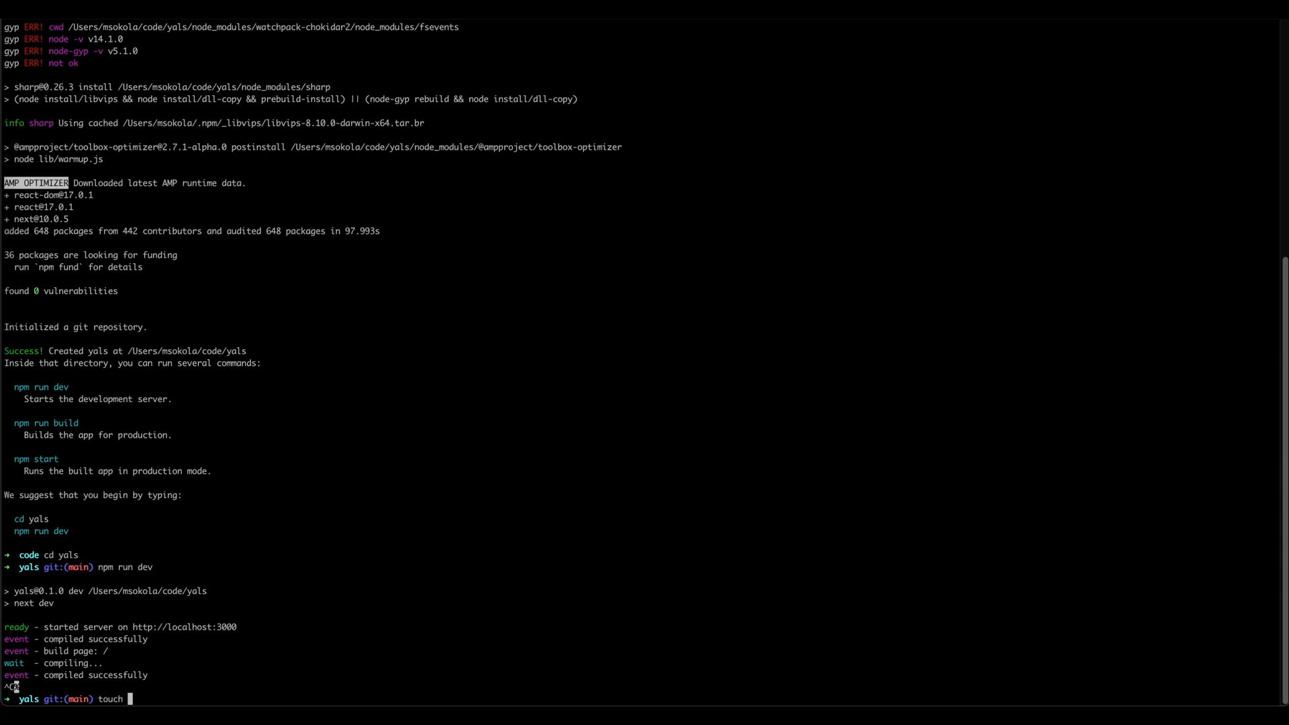
pyautogui.write('tsconfig')
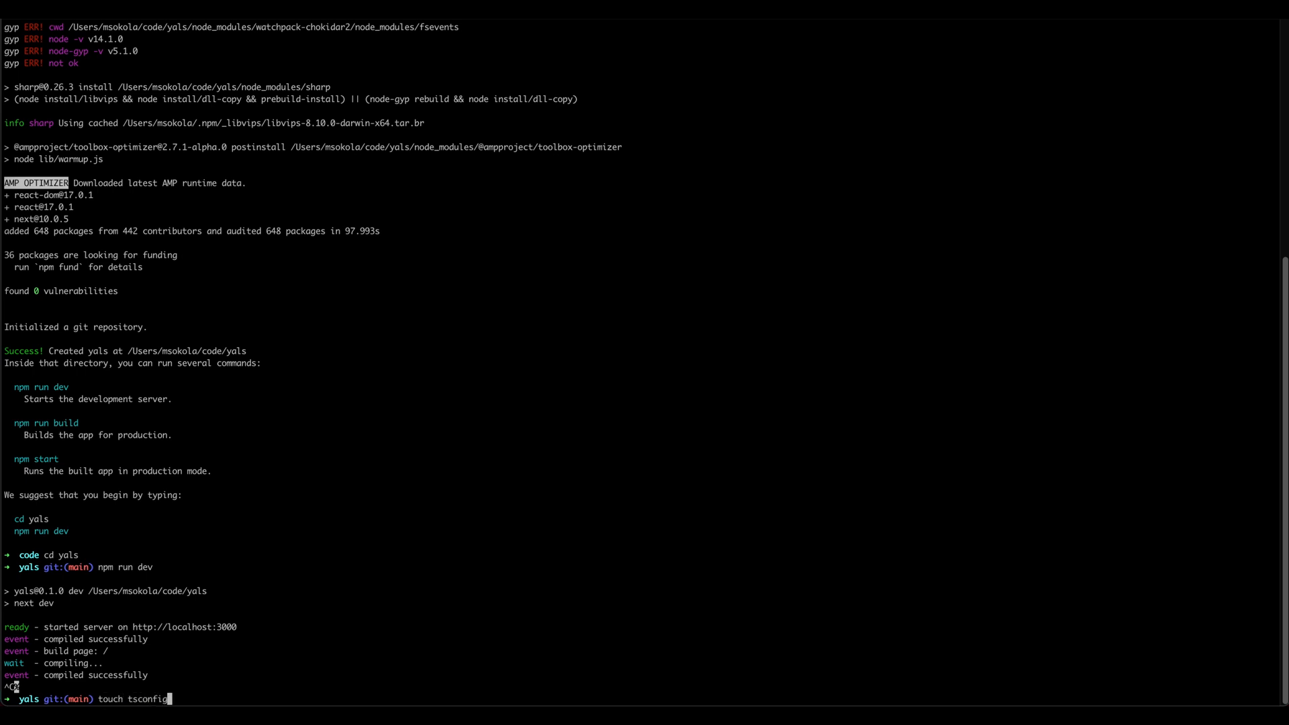
pyautogui.press('Return')
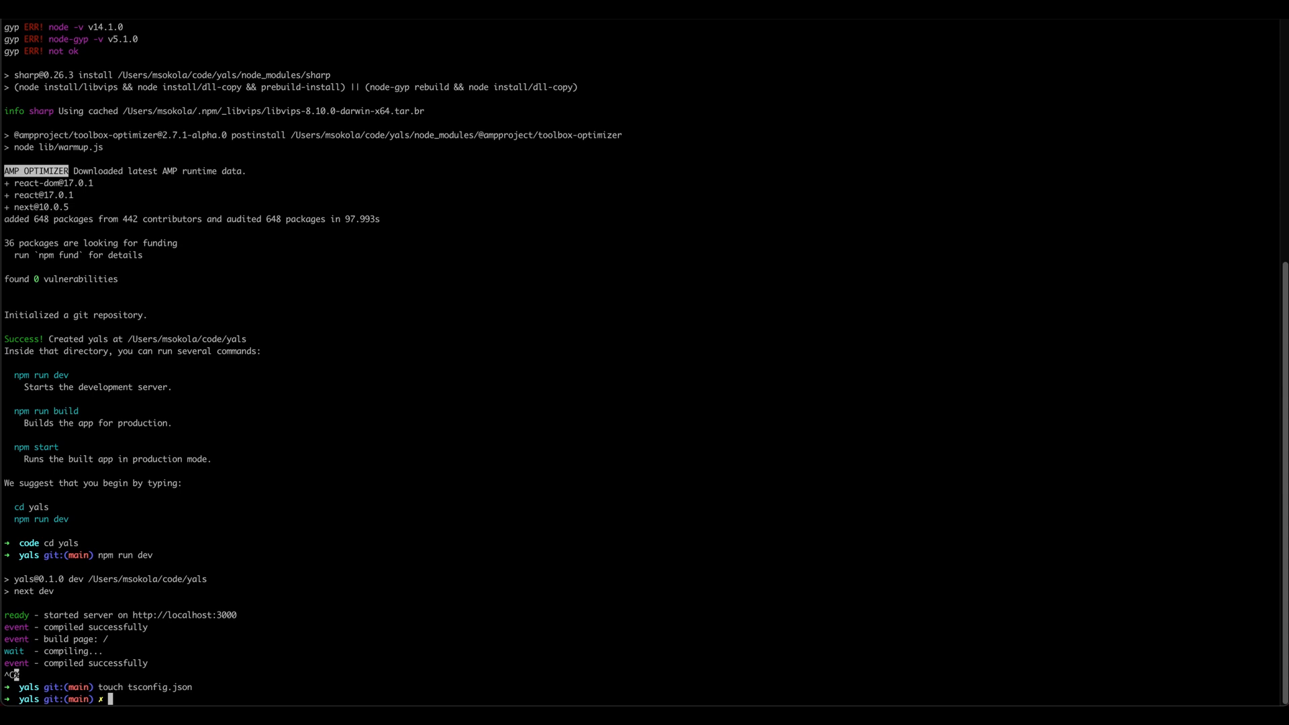
pyautogui.write('npm run dev')
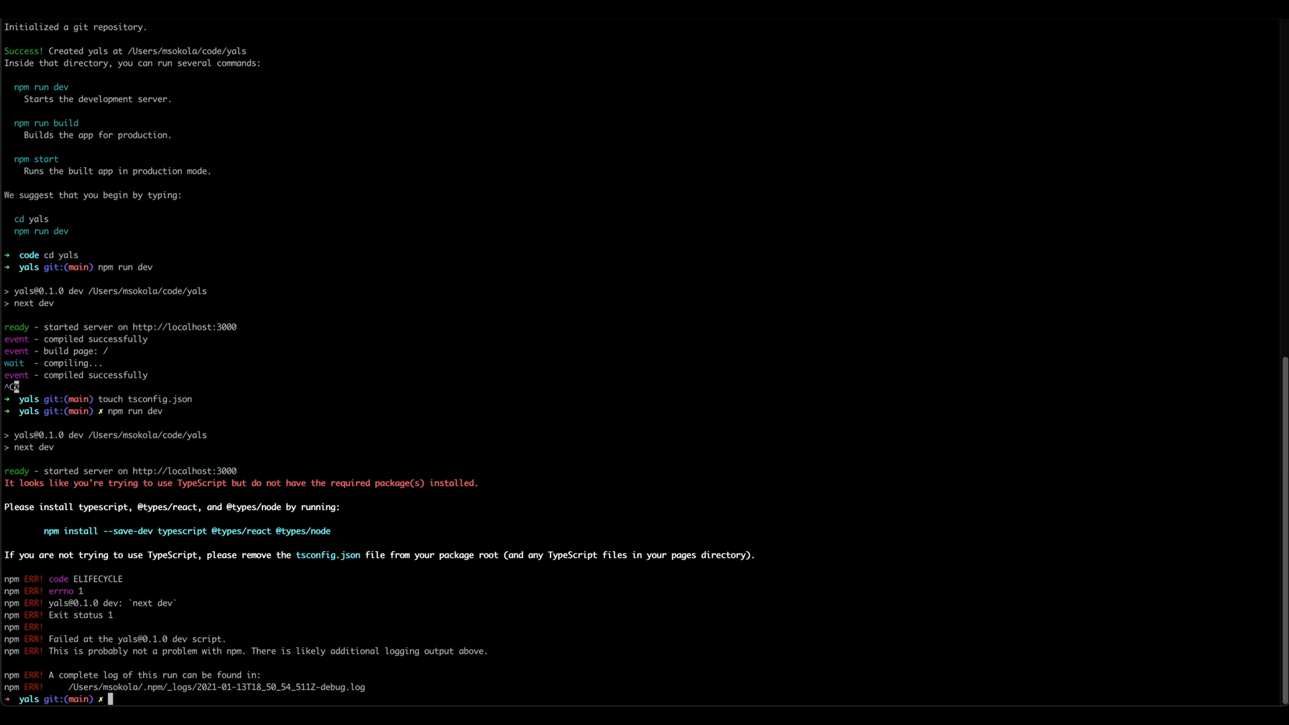
pyautogui.moveTo(46, 530)
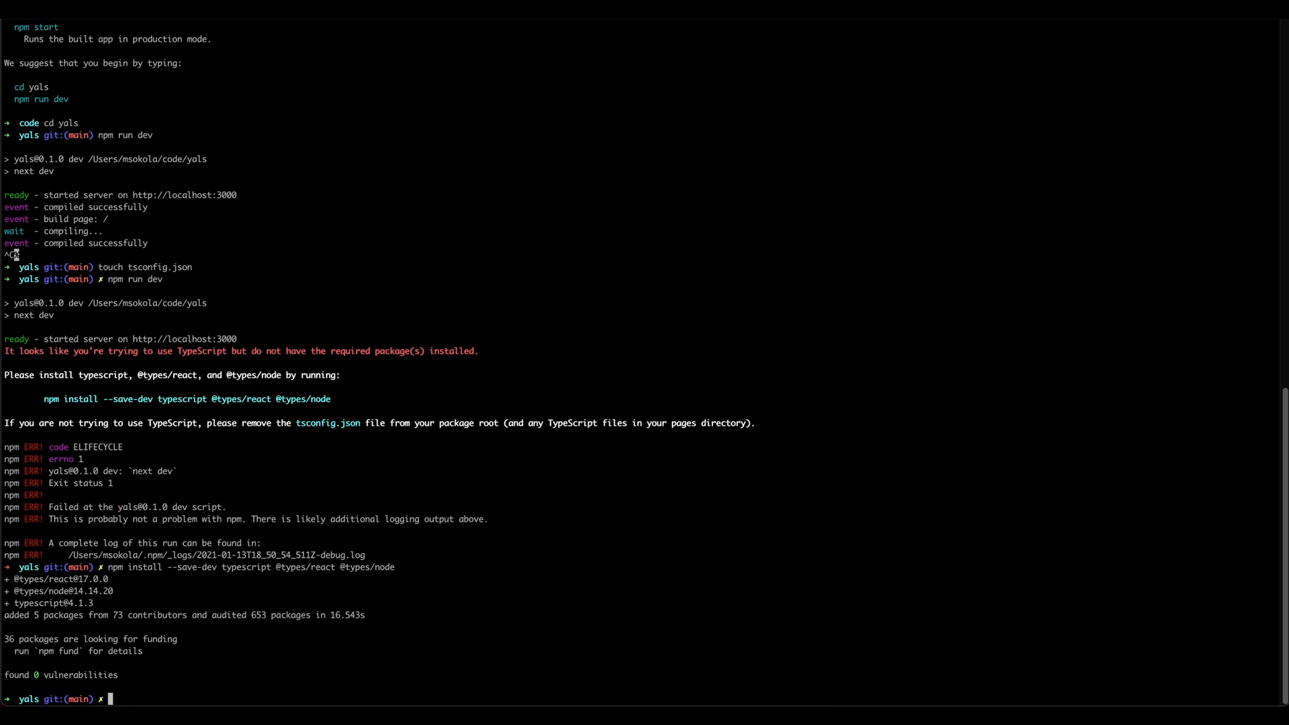
# Restart npm run dev after installing the TypeScript packages so tsconfig.json is populated
pyautogui.write('npm run e')
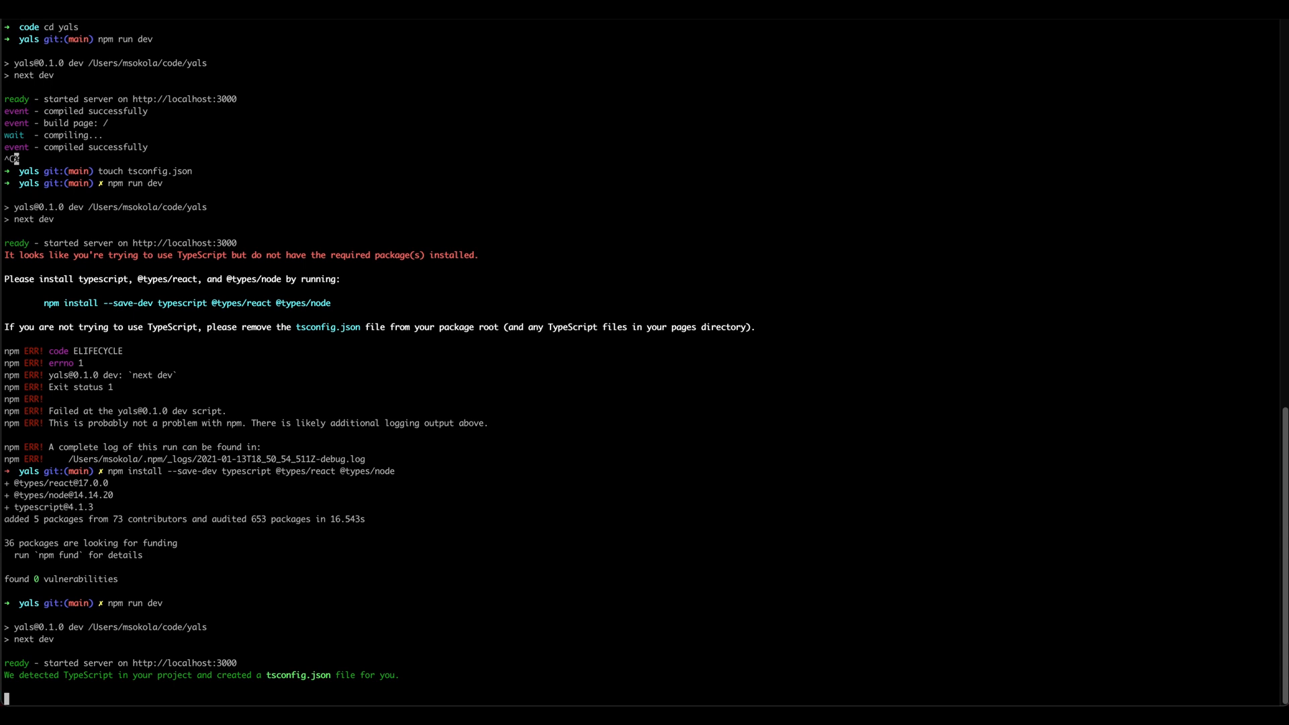
pyautogui.scroll(-3)
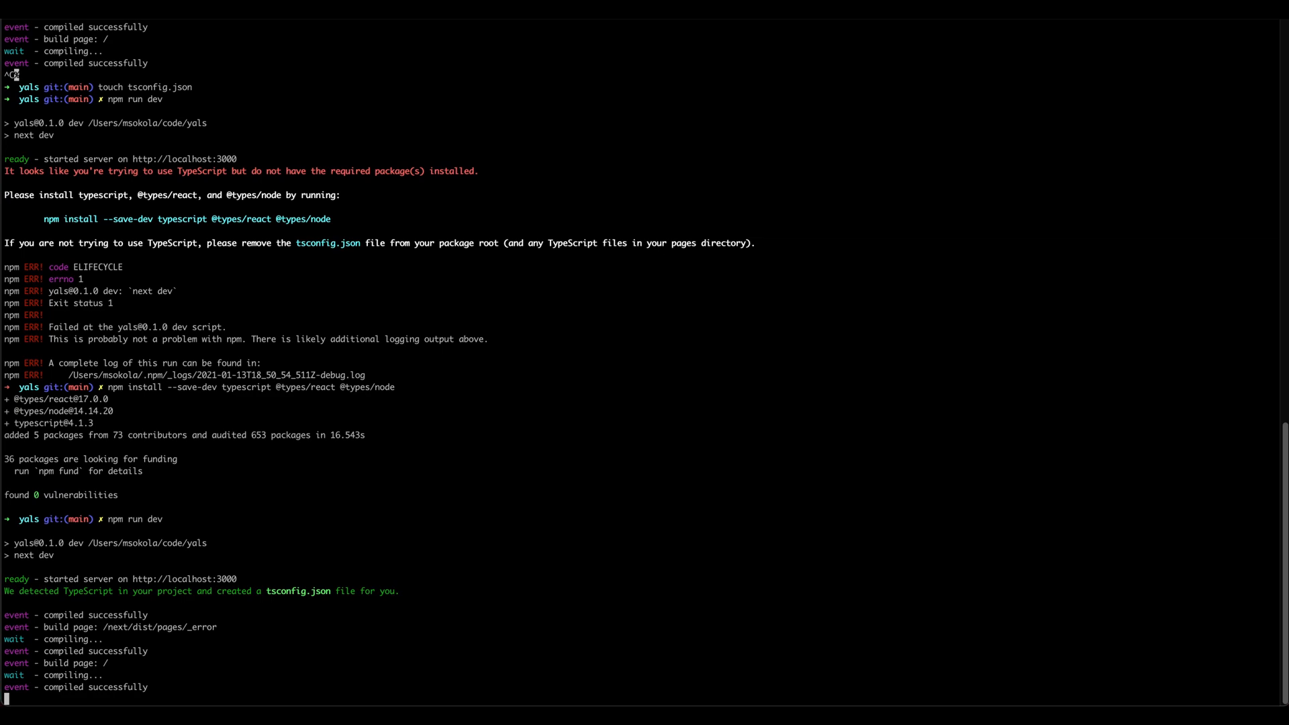
# Inspect the auto-filled tsconfig.json and expand the pages folder in the Explorer
pyautogui.click(85, 200)
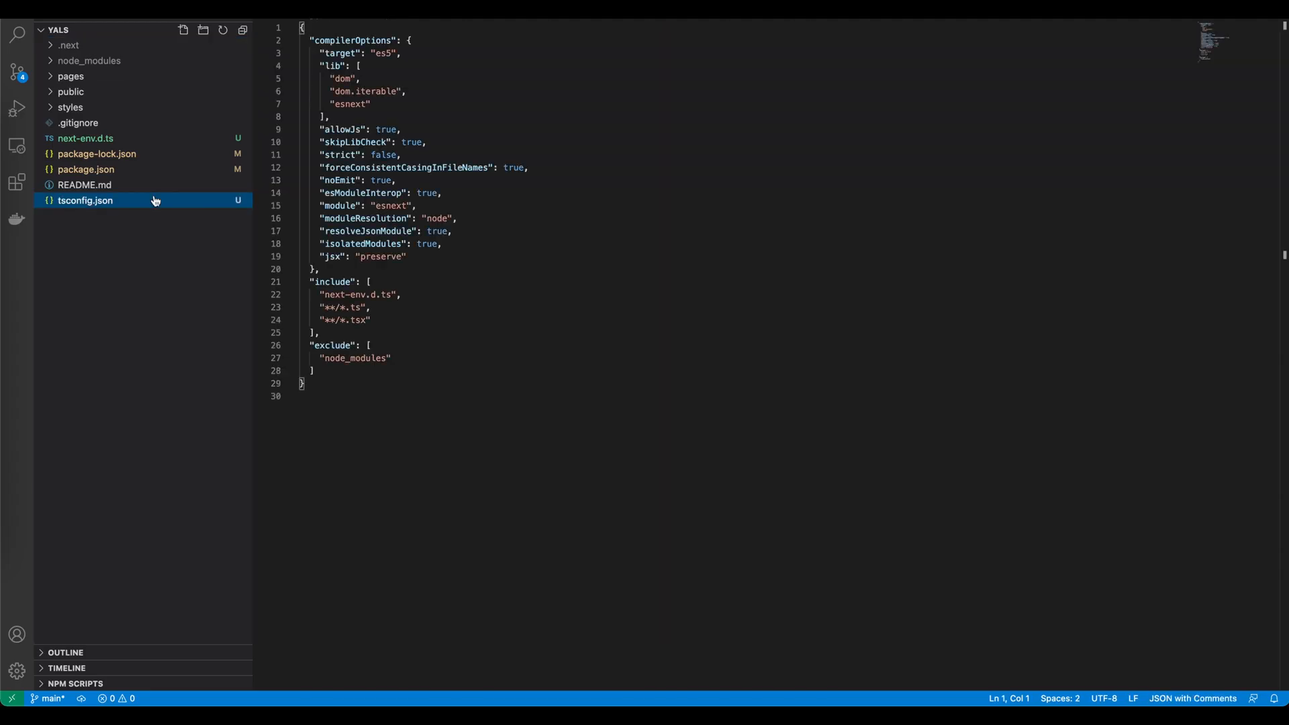
pyautogui.moveTo(378, 360)
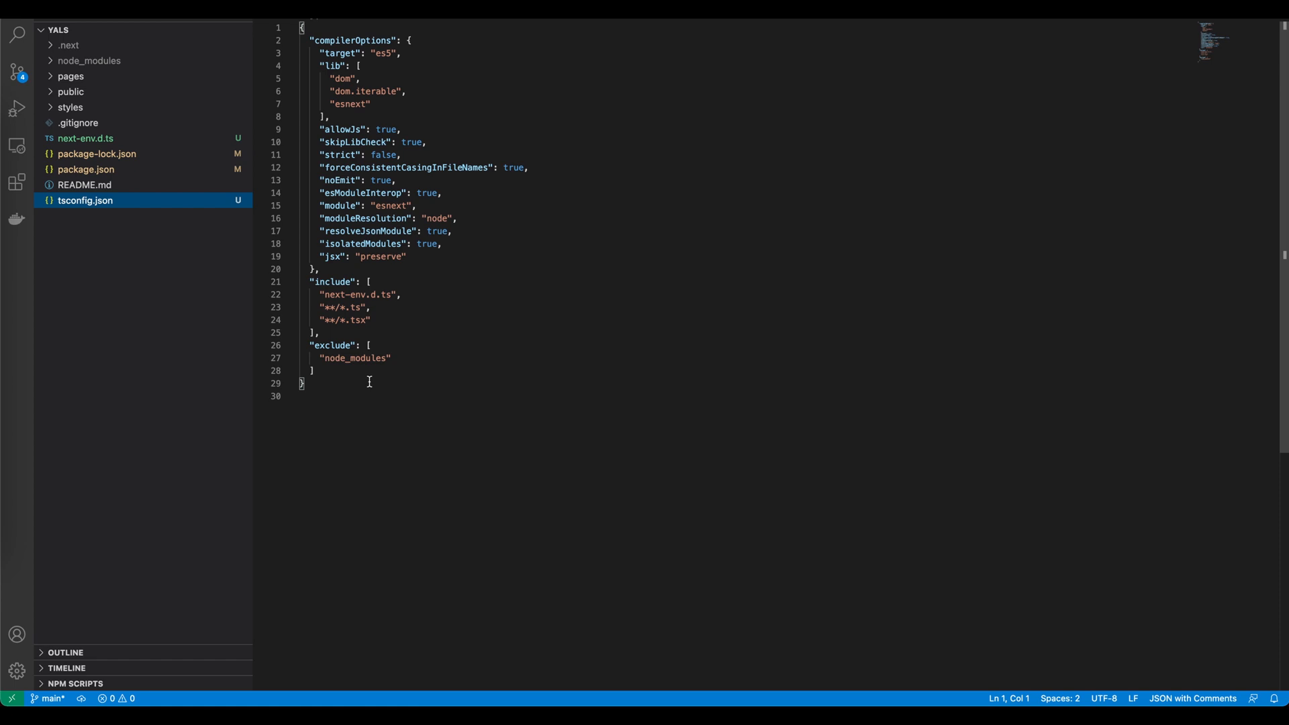
pyautogui.click(72, 75)
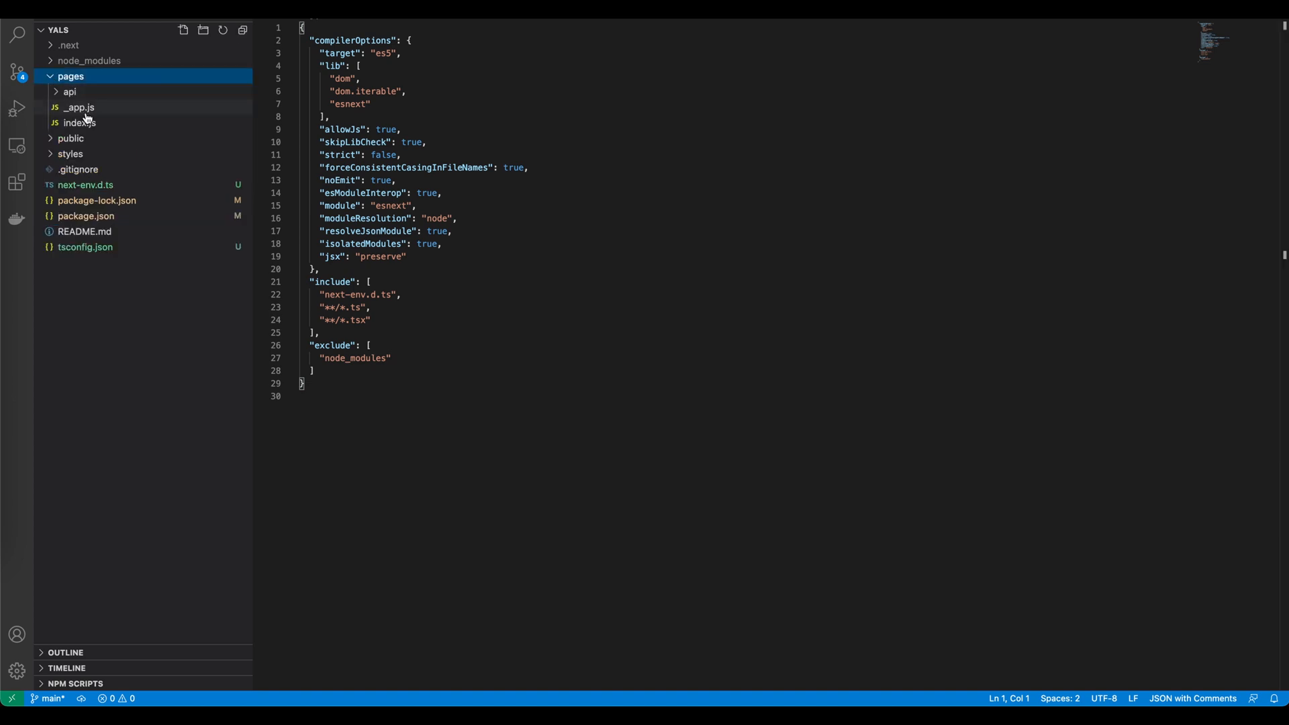
pyautogui.click(78, 108)
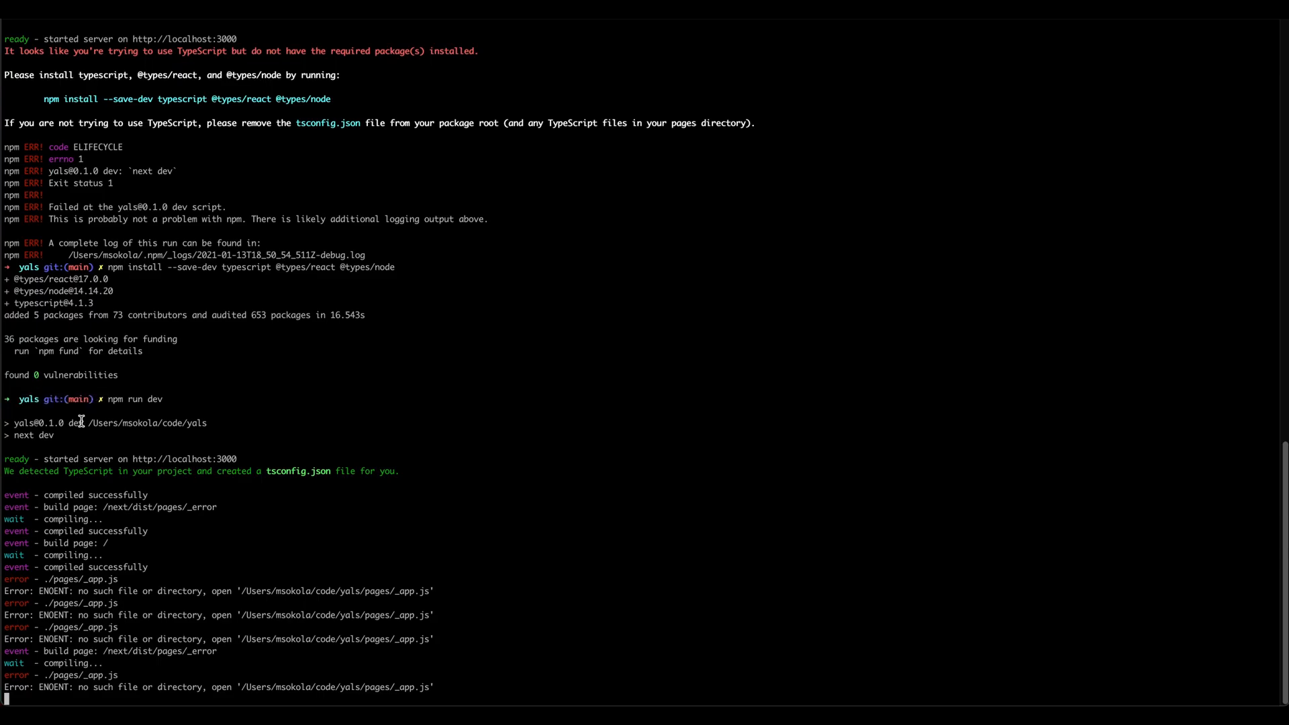
pyautogui.moveTo(126, 434)
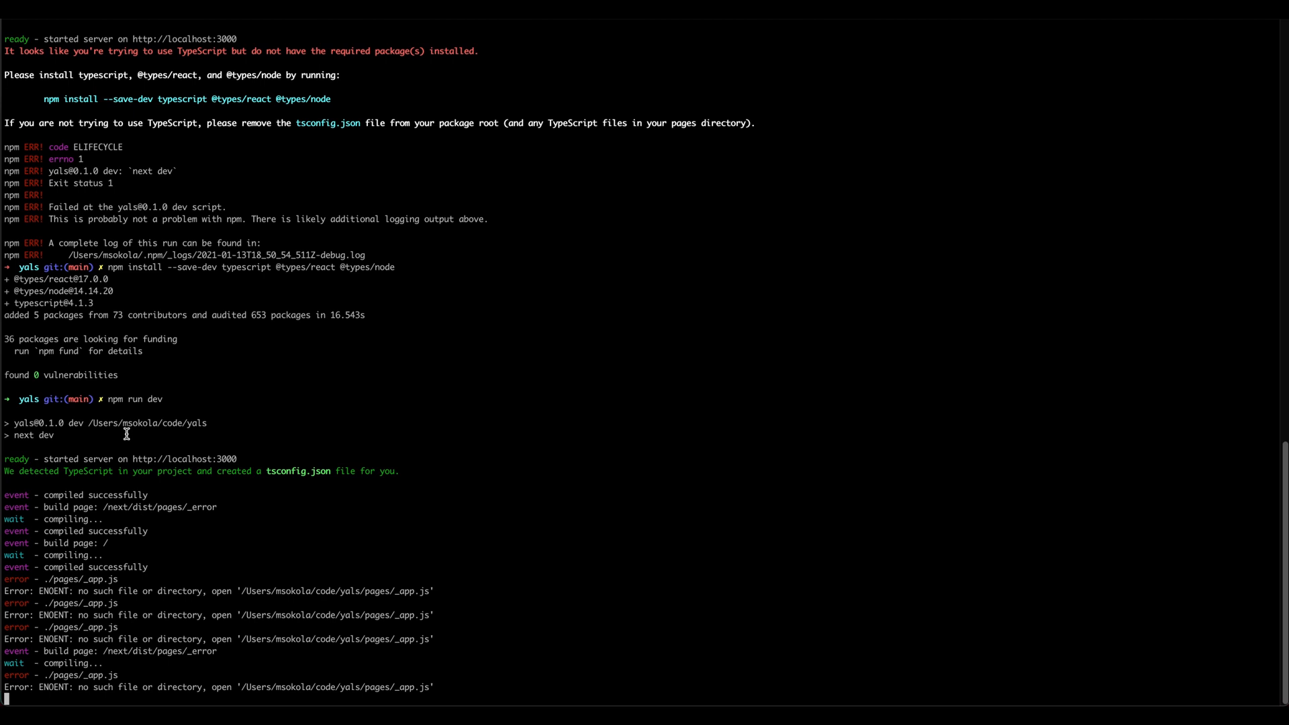
# Stop the erroring dev server and rerun npm run dev until it reports ready on localhost:3000
pyautogui.press('ctrl+c')
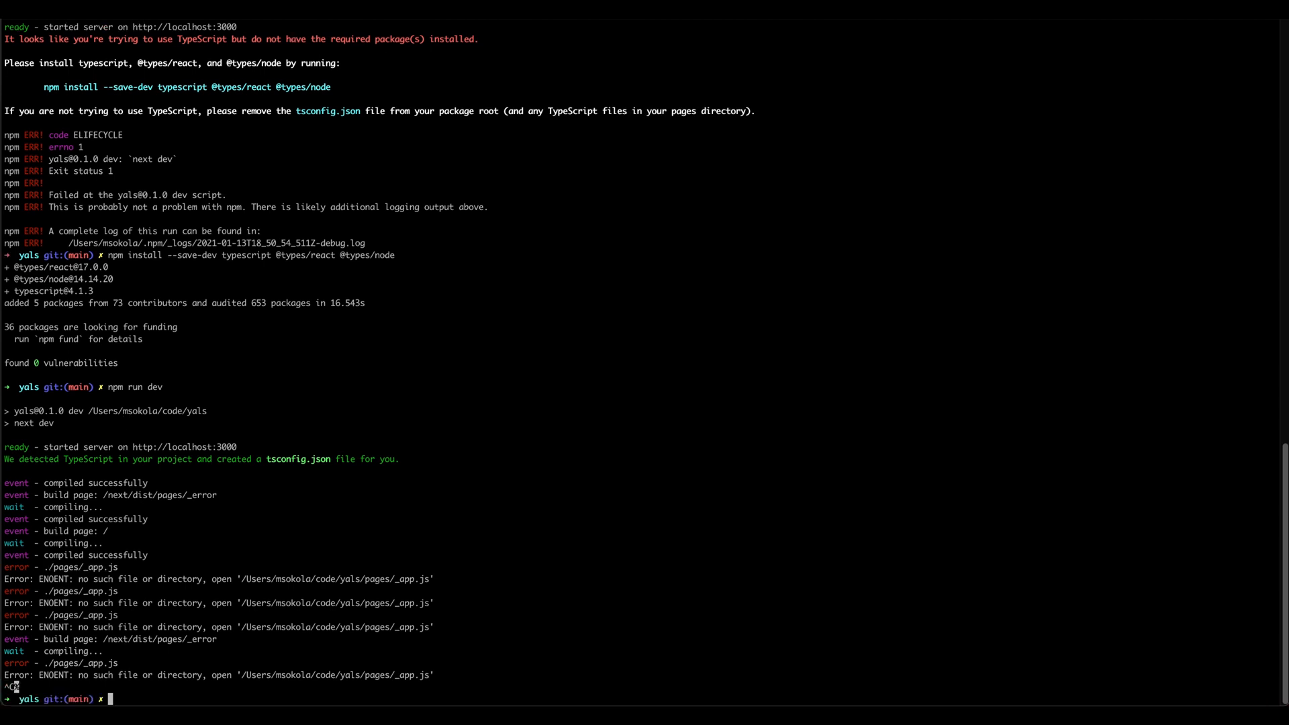
pyautogui.write('npm run dec')
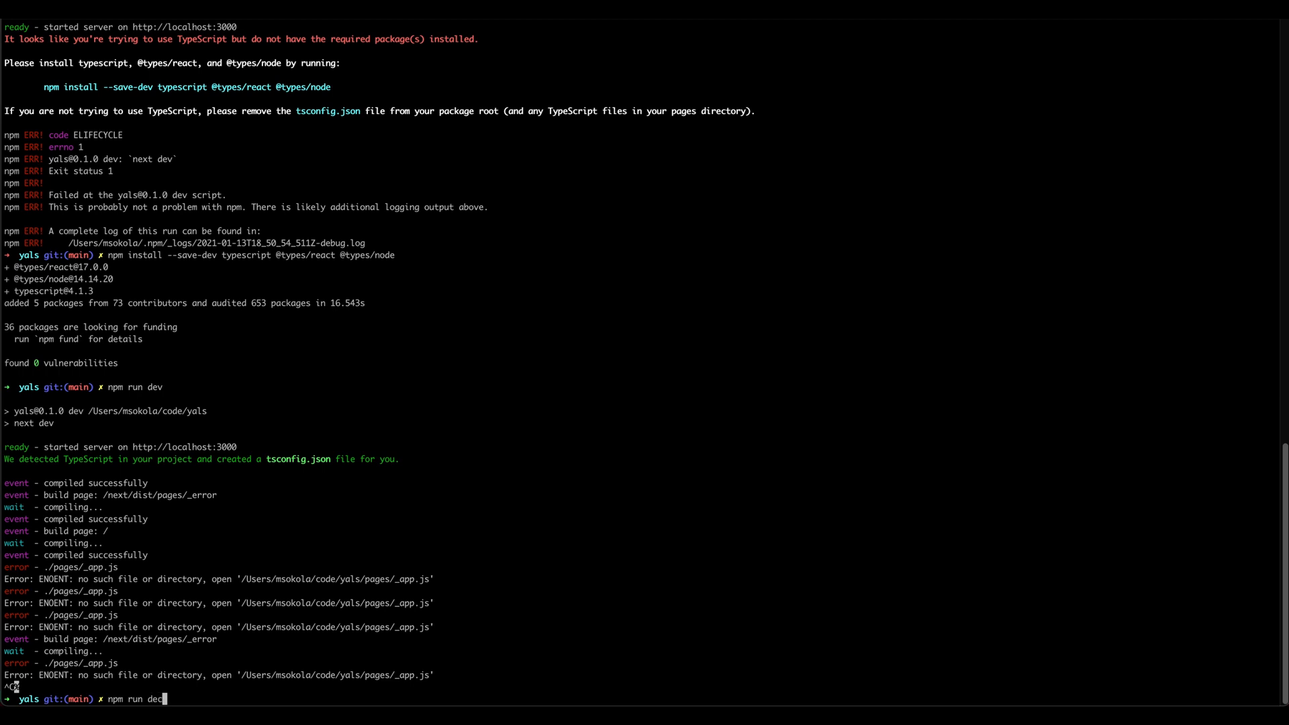
pyautogui.press('Return')
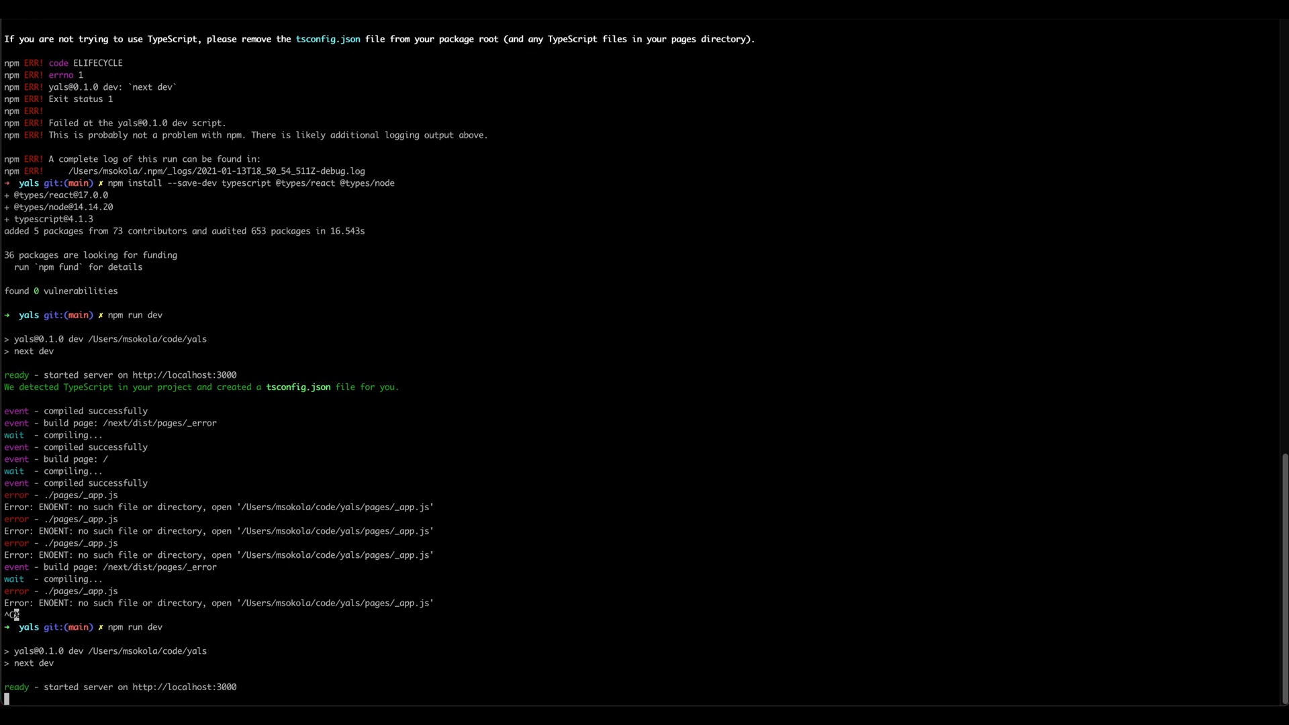
pyautogui.moveTo(189, 681)
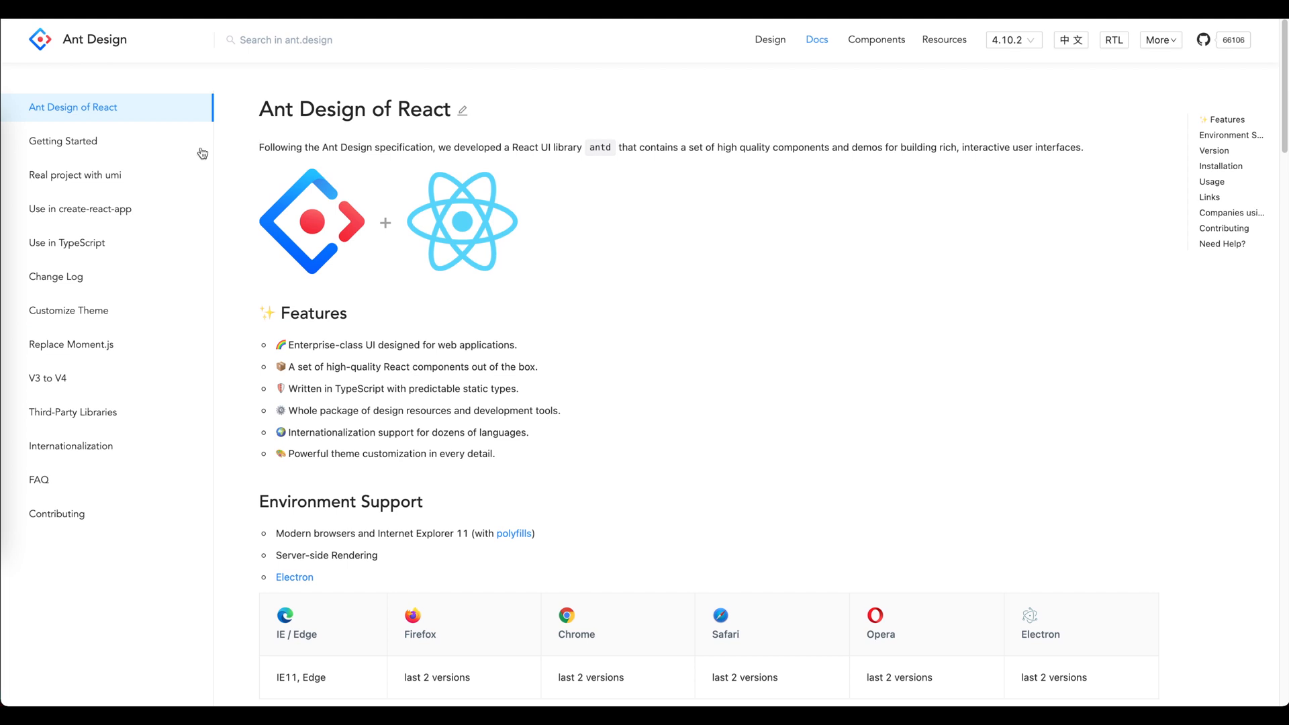
pyautogui.moveTo(67, 243)
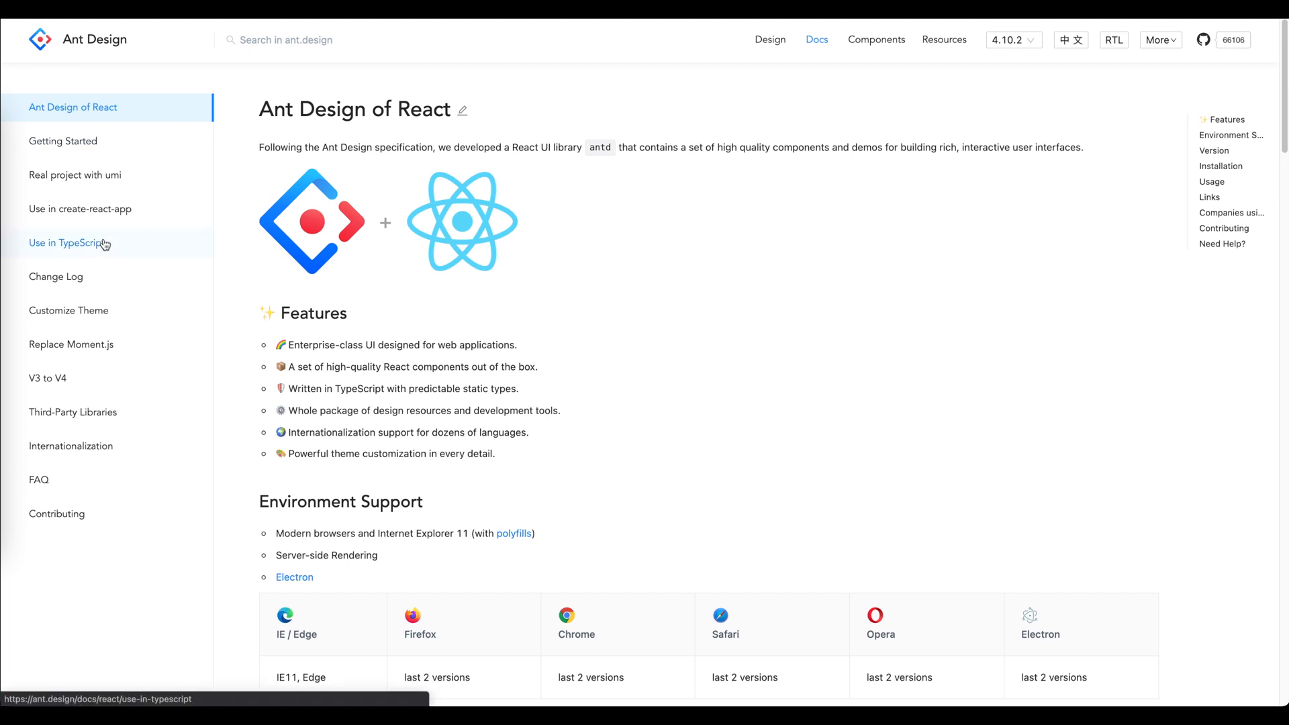
# Read the Ant Design 'Use in TypeScript' guide down to its Import antd section
pyautogui.click(67, 243)
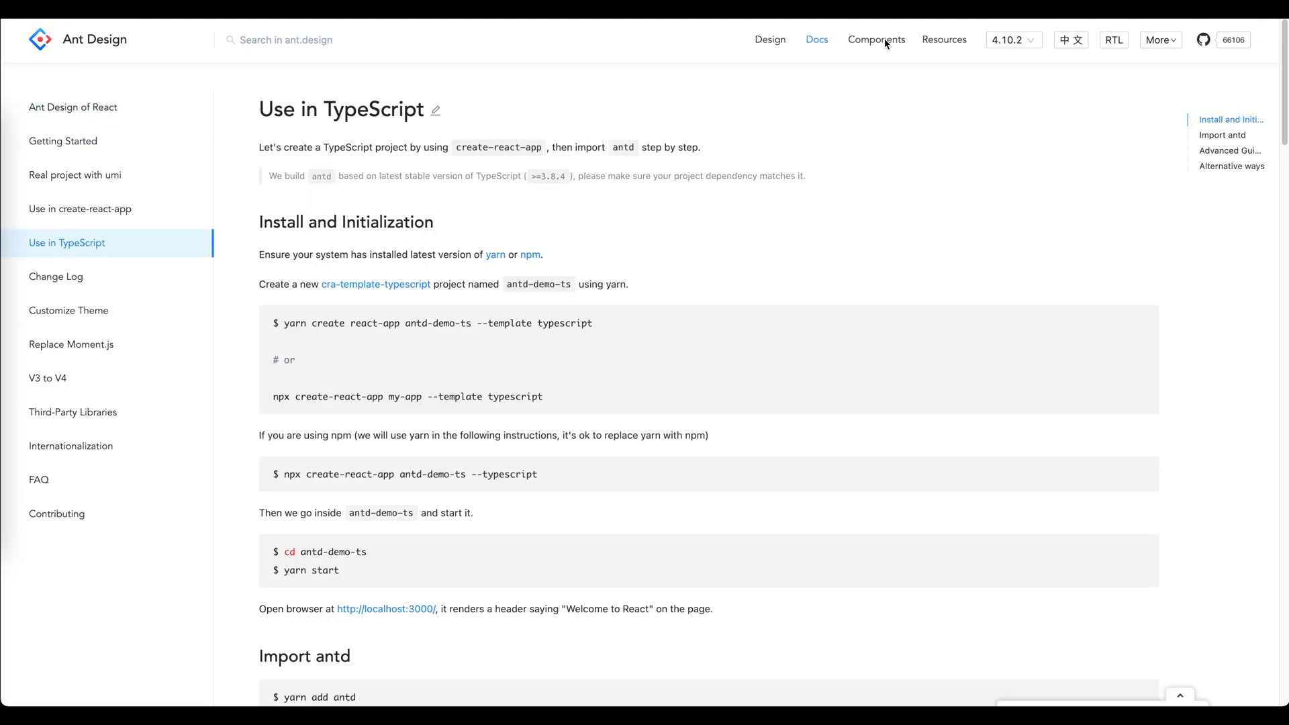
pyautogui.moveTo(572, 234)
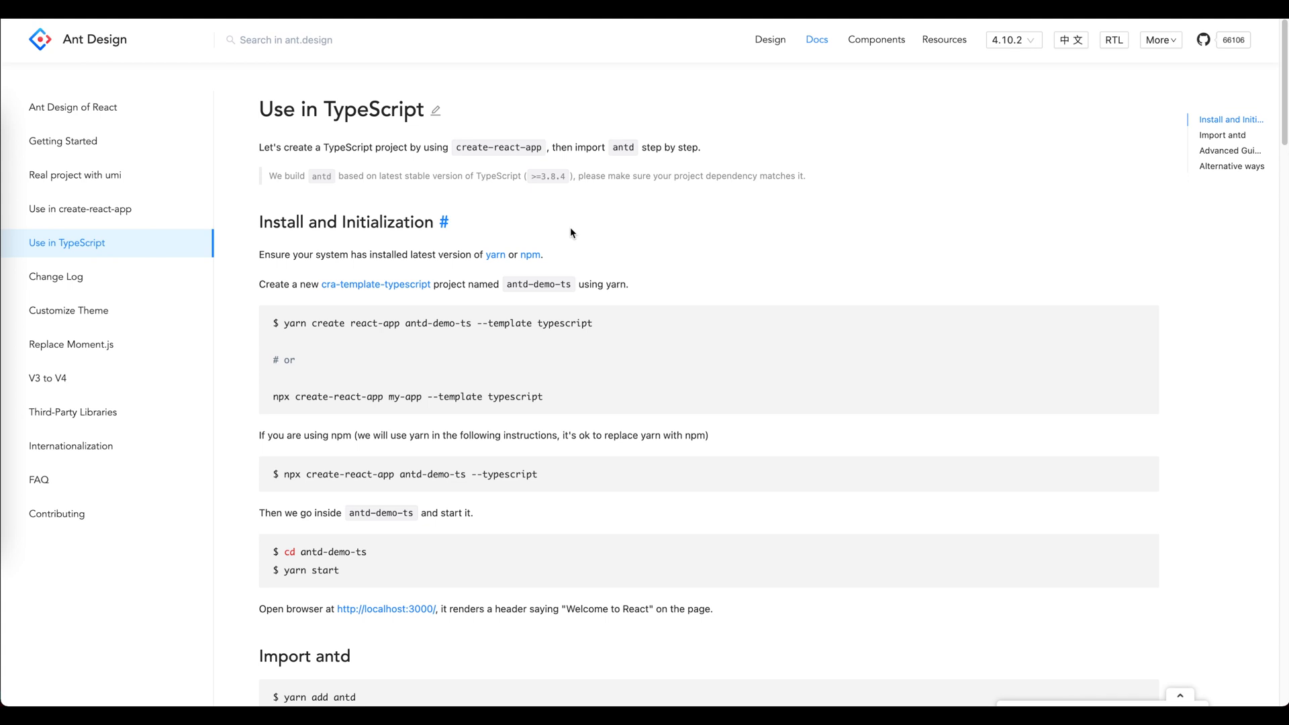
pyautogui.scroll(-3)
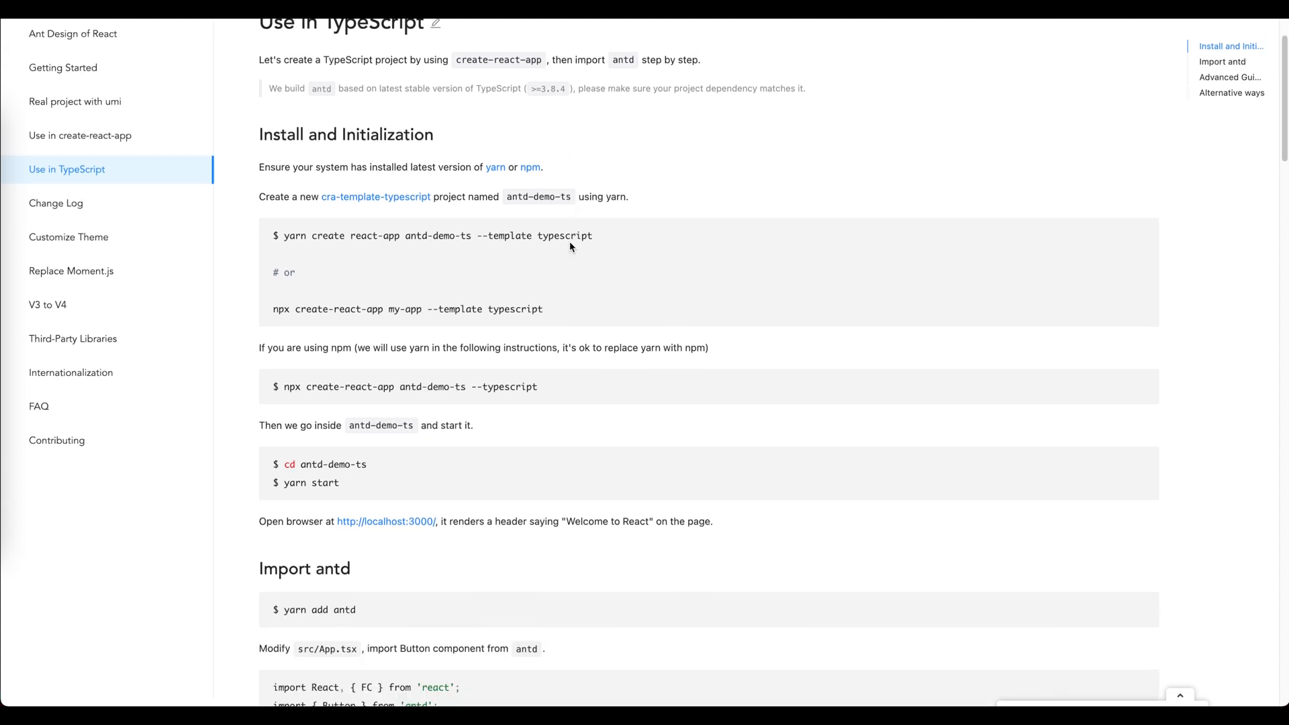
pyautogui.scroll(-3)
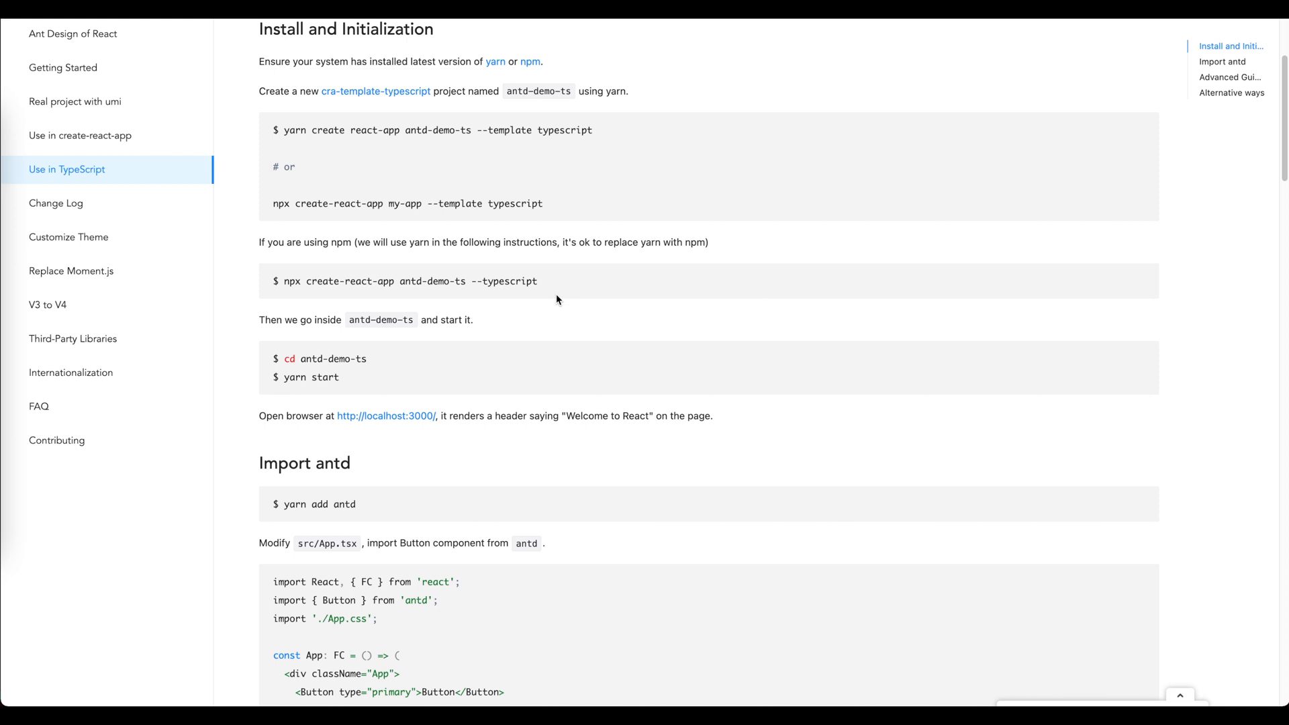
pyautogui.moveTo(478, 351)
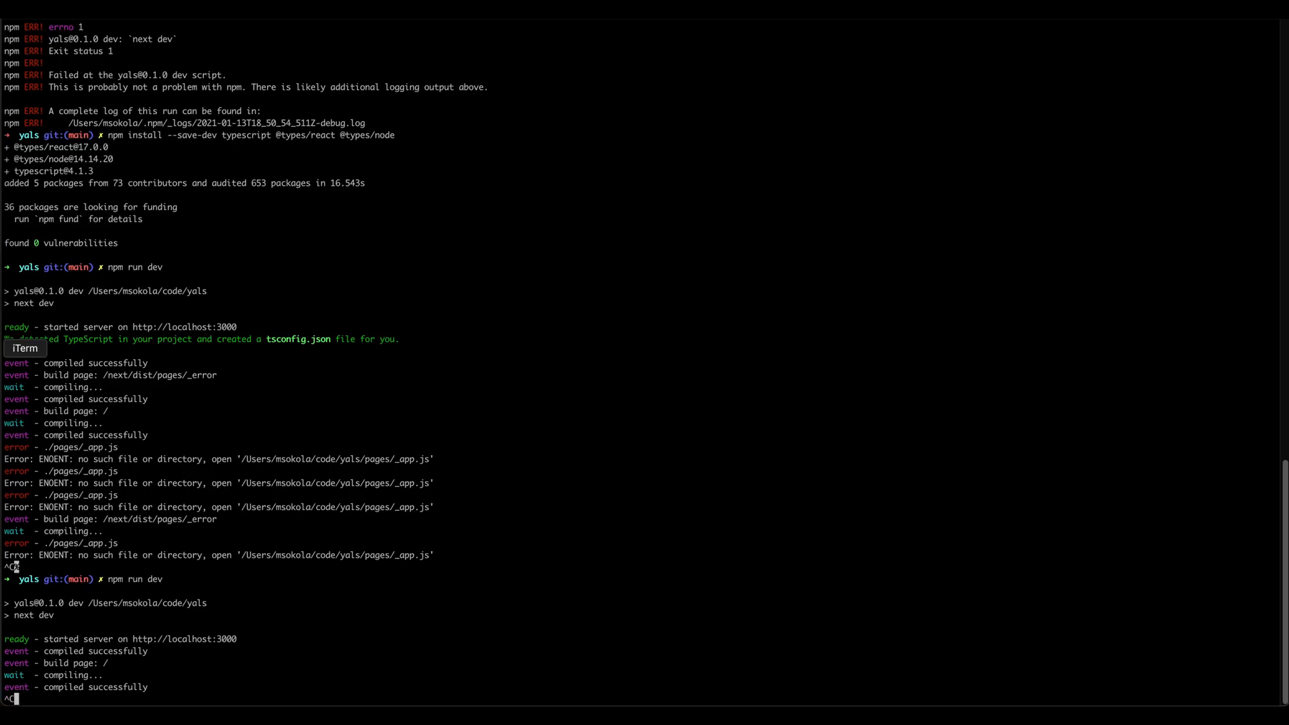
# Begin an npm install --save command for antd at the iTerm prompt
pyautogui.write('npm install')
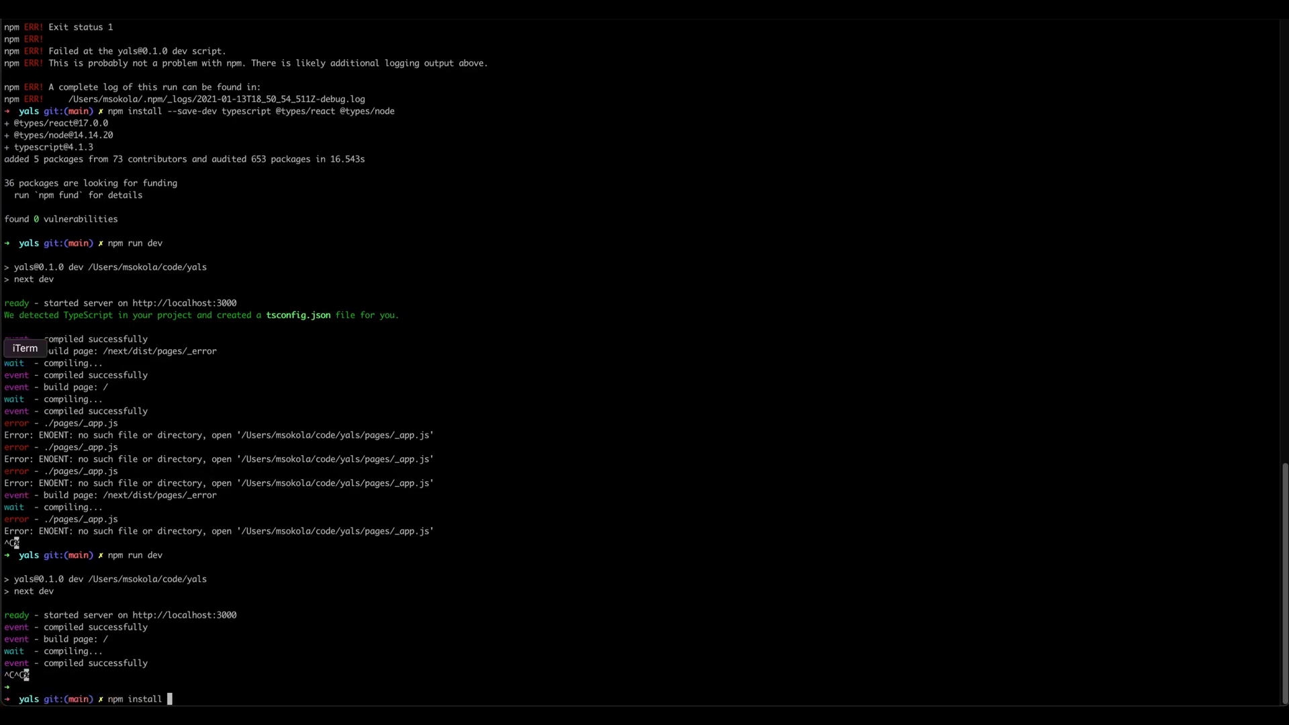
pyautogui.write('--save at')
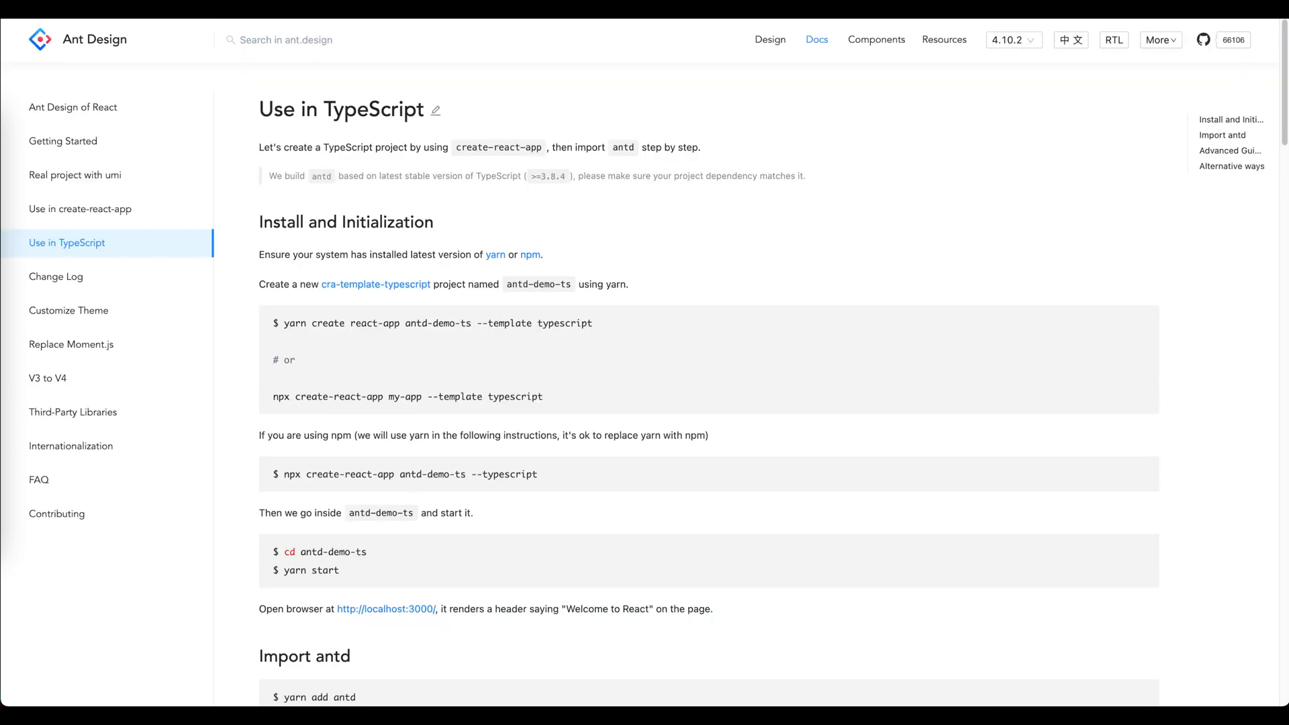
pyautogui.scroll(-3)
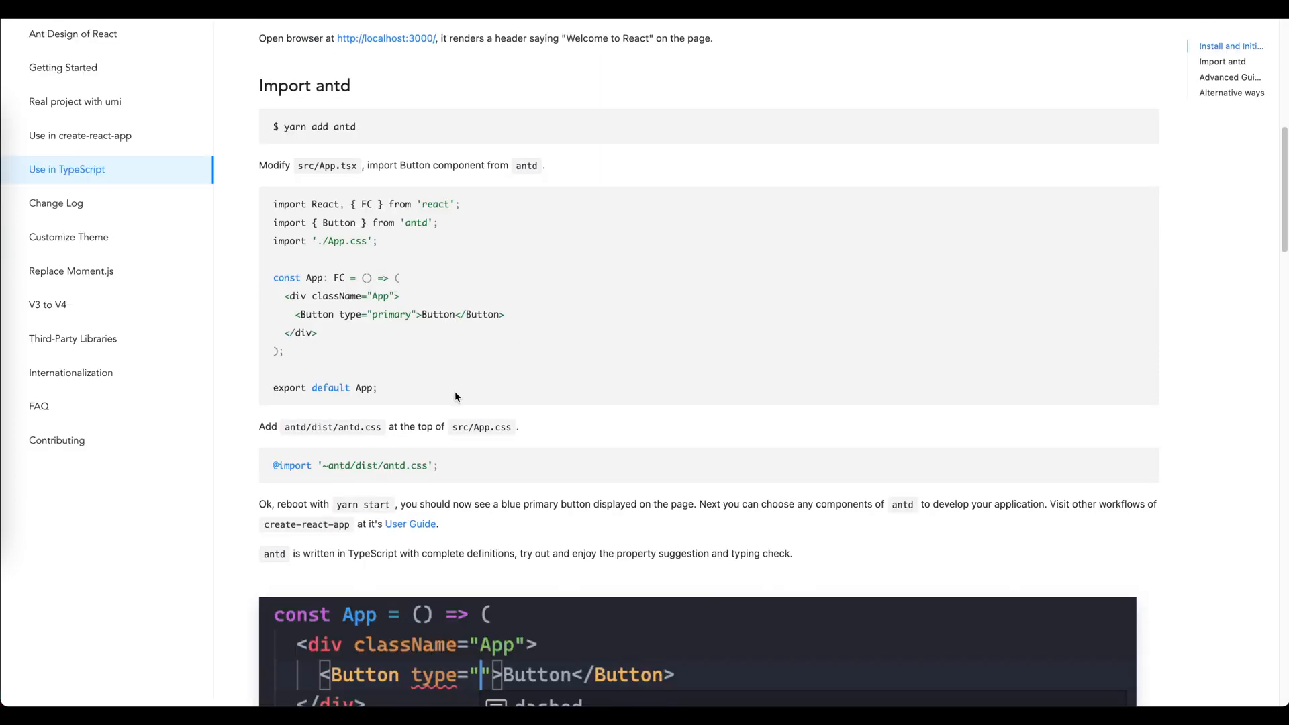
pyautogui.moveTo(431, 468)
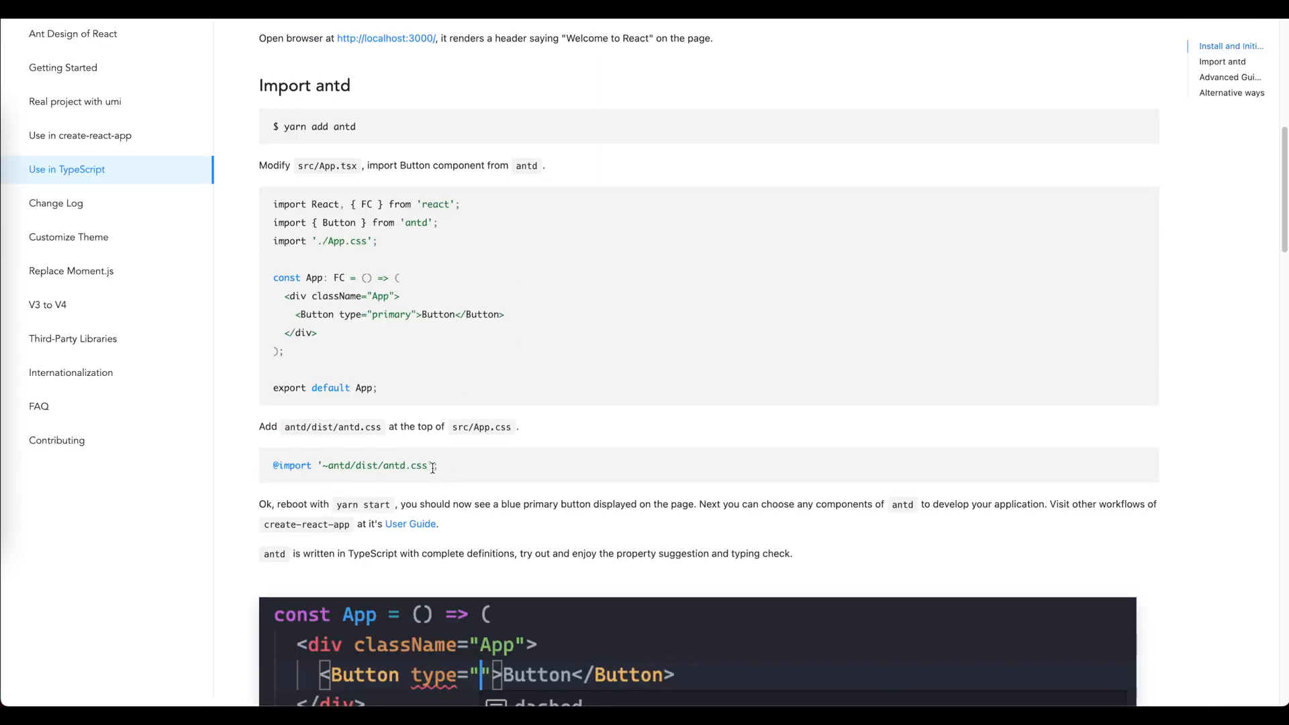
pyautogui.tripleClick(353, 466)
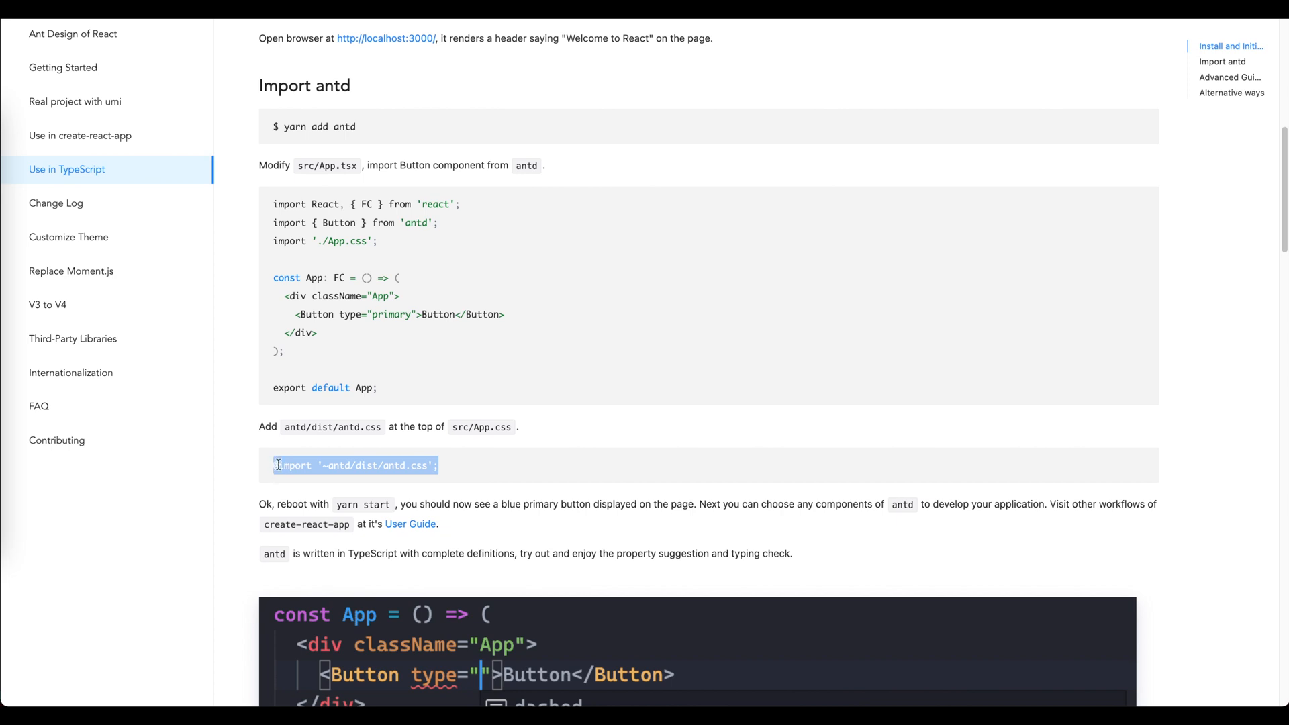
pyautogui.moveTo(298, 465)
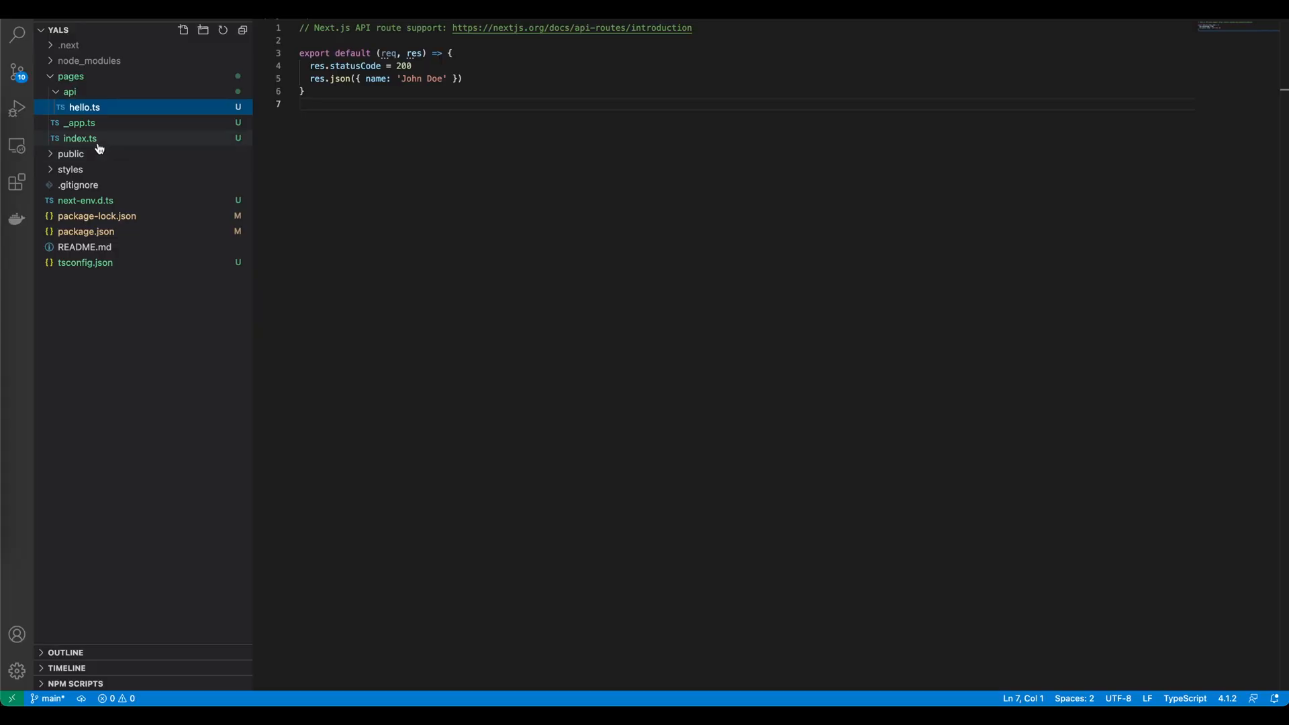
pyautogui.moveTo(116, 173)
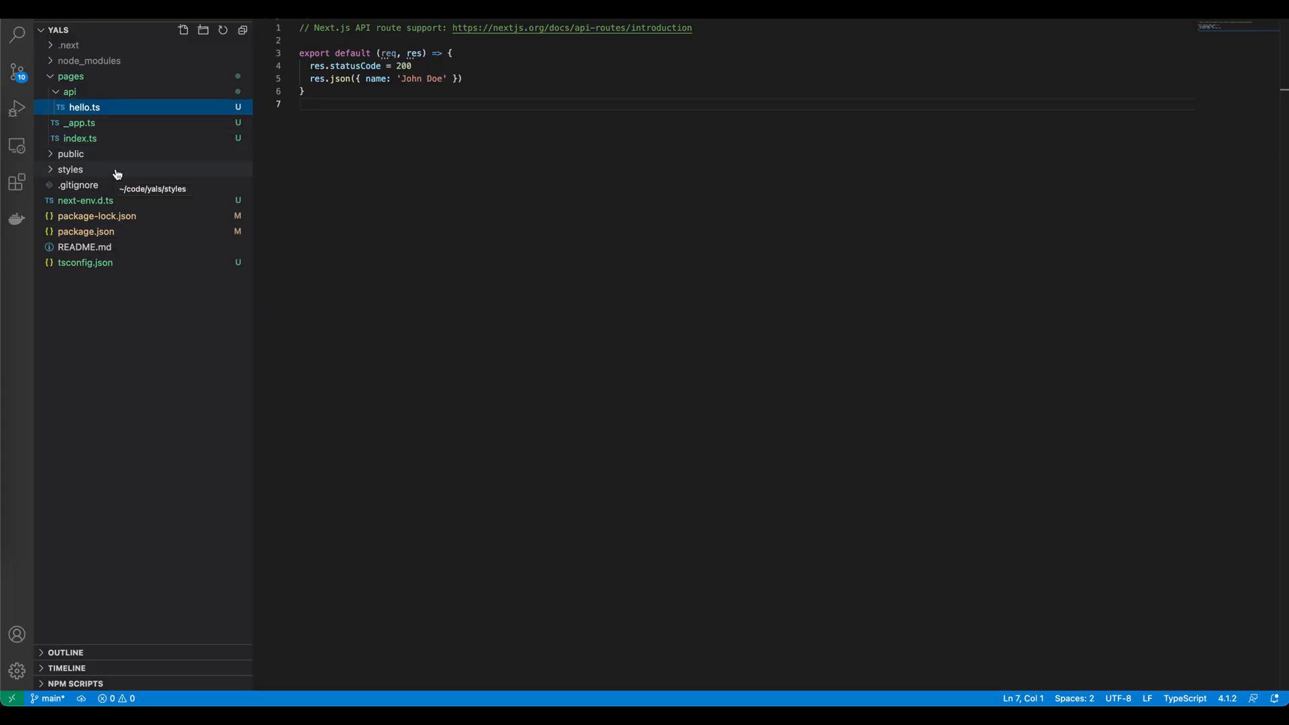
pyautogui.click(70, 169)
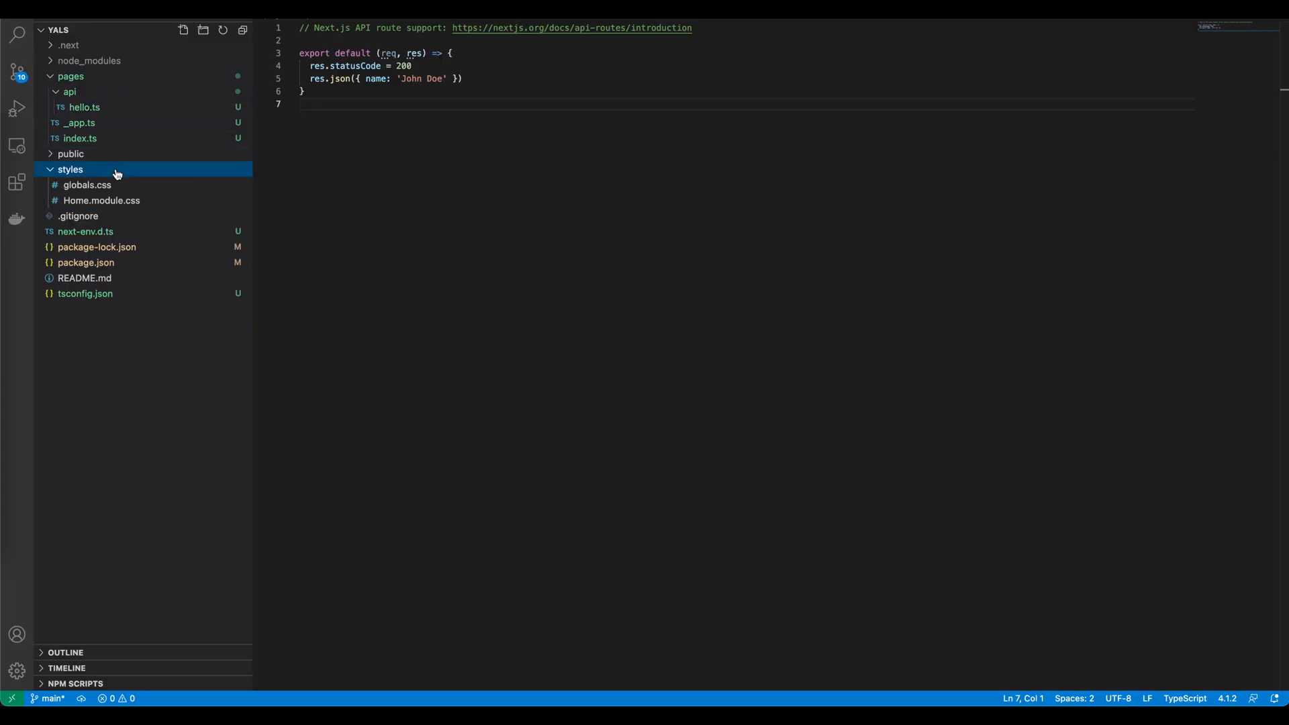
pyautogui.click(71, 169)
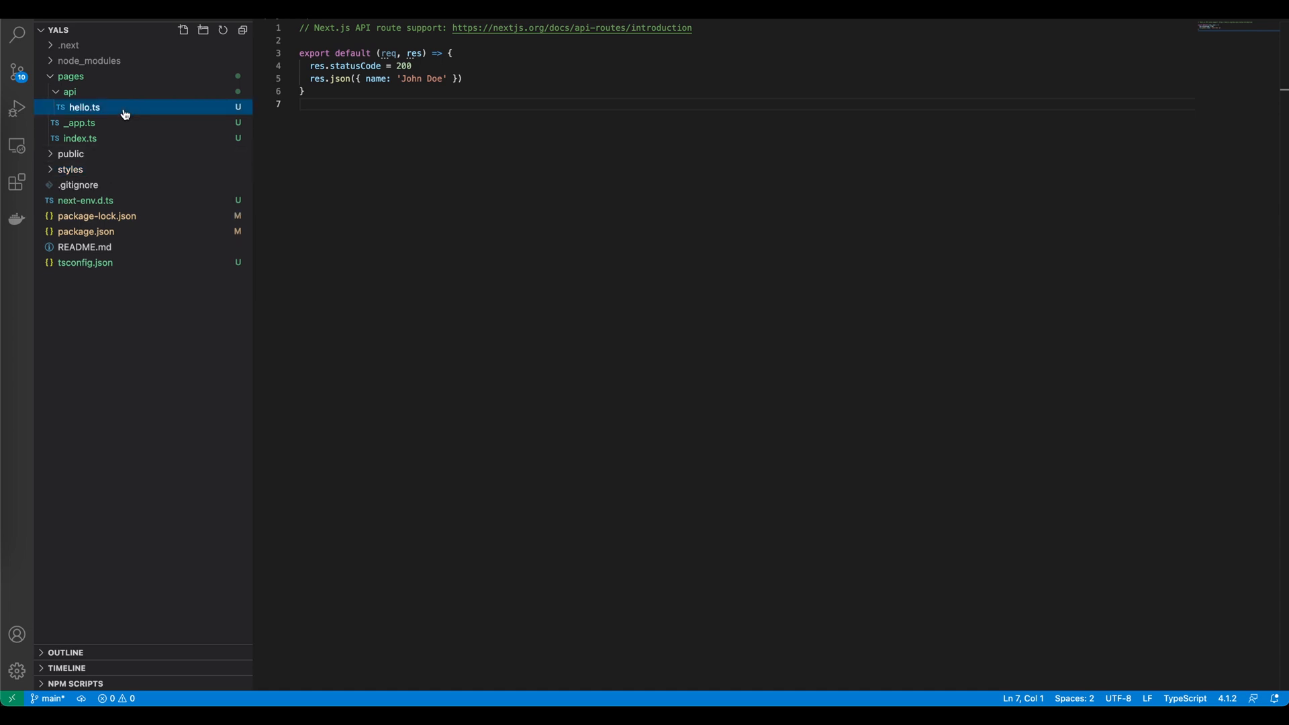
pyautogui.moveTo(203, 95)
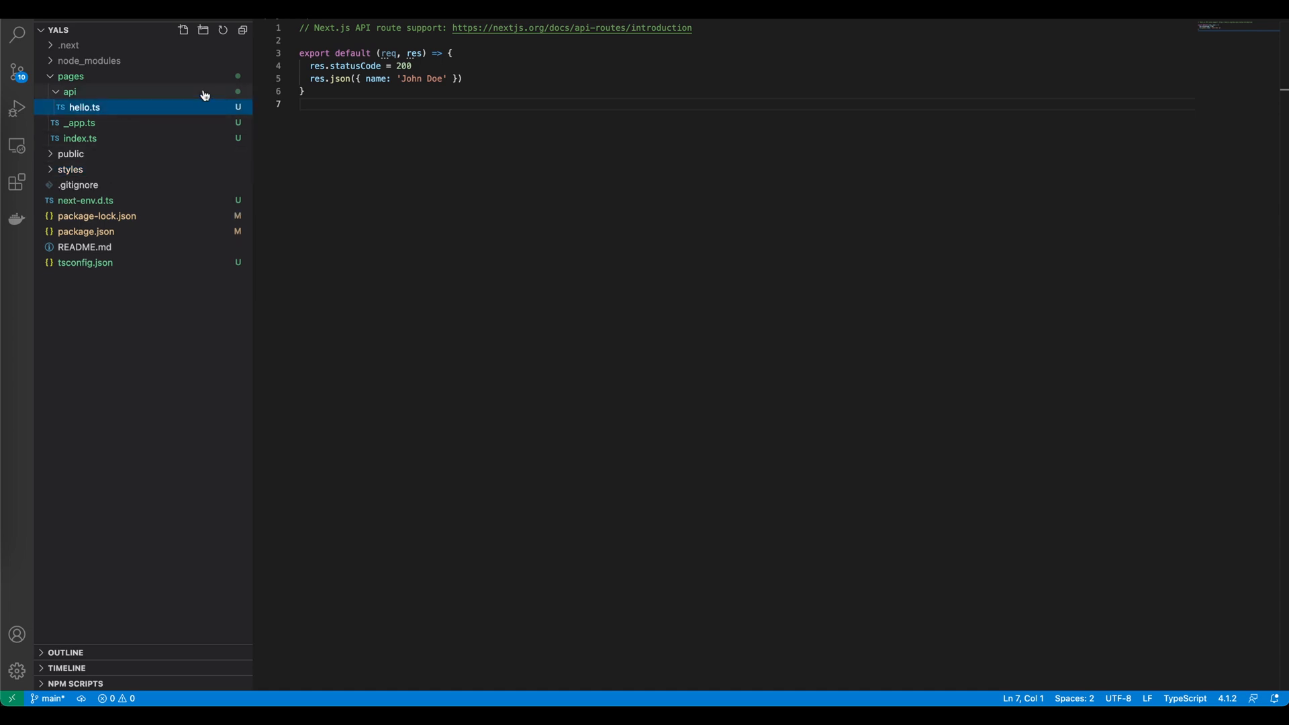
pyautogui.click(72, 169)
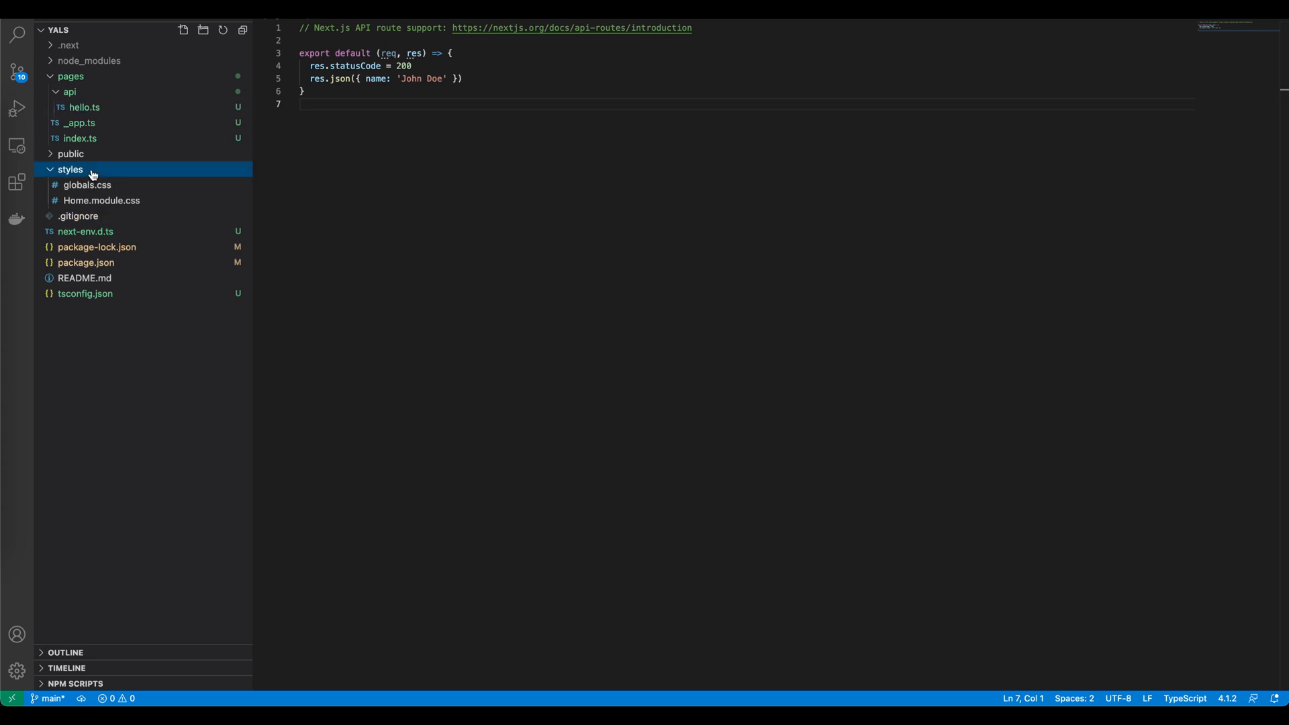
pyautogui.moveTo(87, 186)
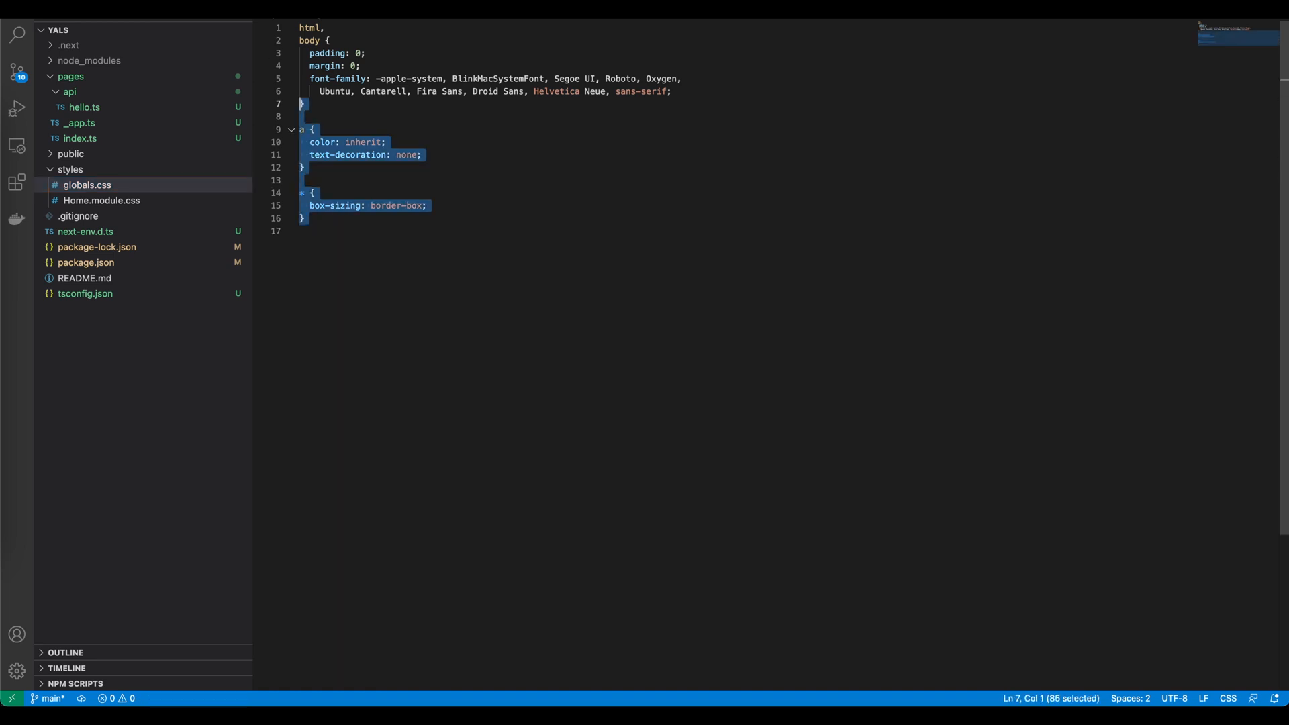
pyautogui.write("@import '~antd/dist/antd.css';")
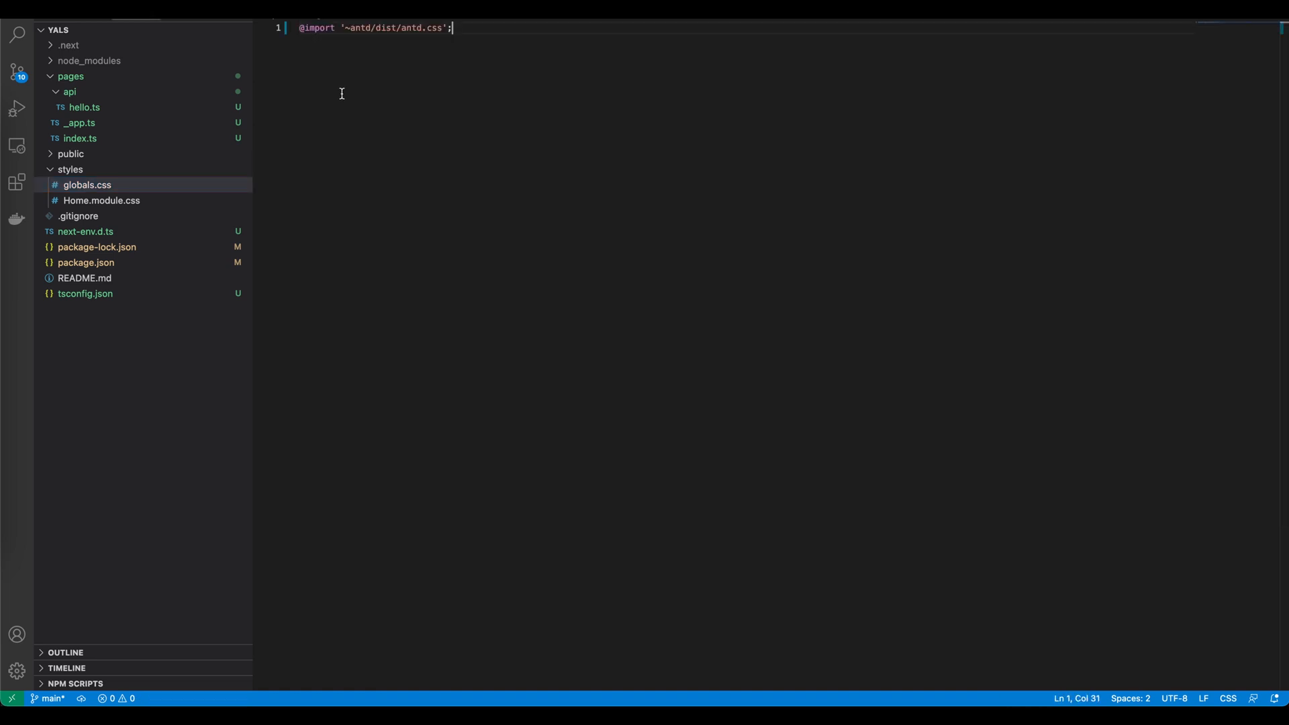
pyautogui.moveTo(383, 141)
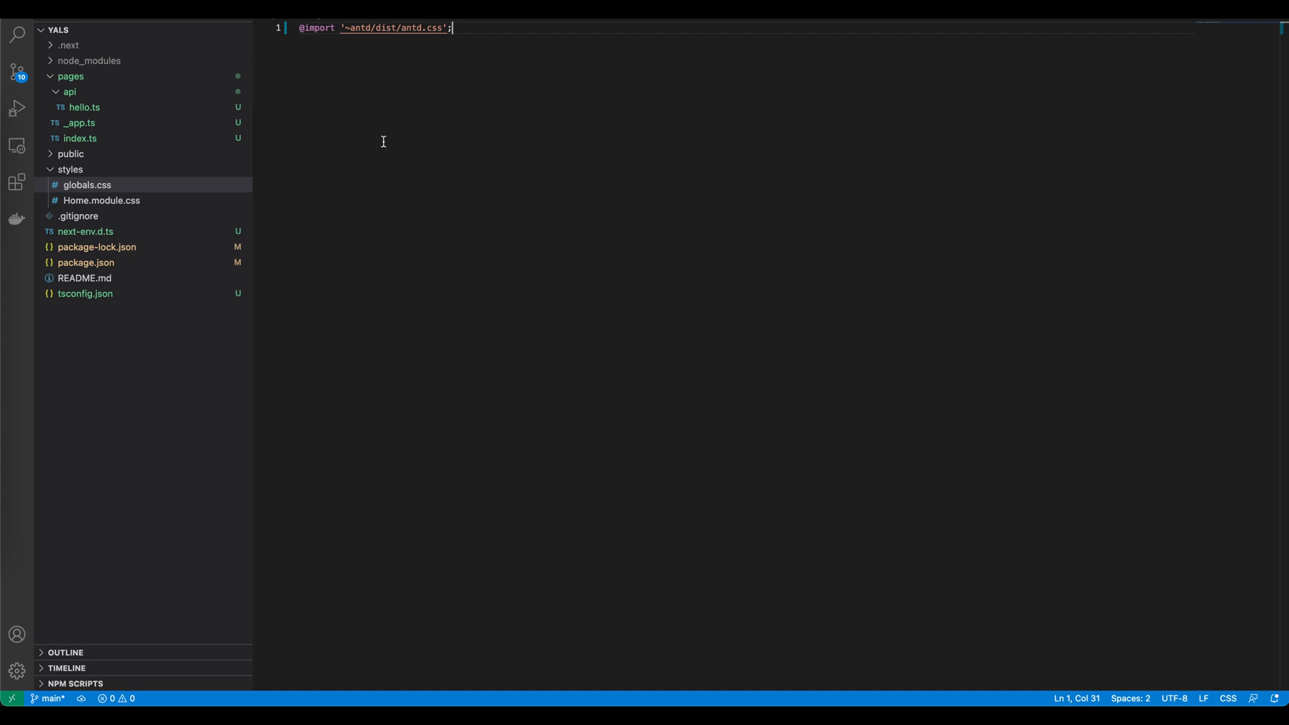
pyautogui.press('ctrl+s')
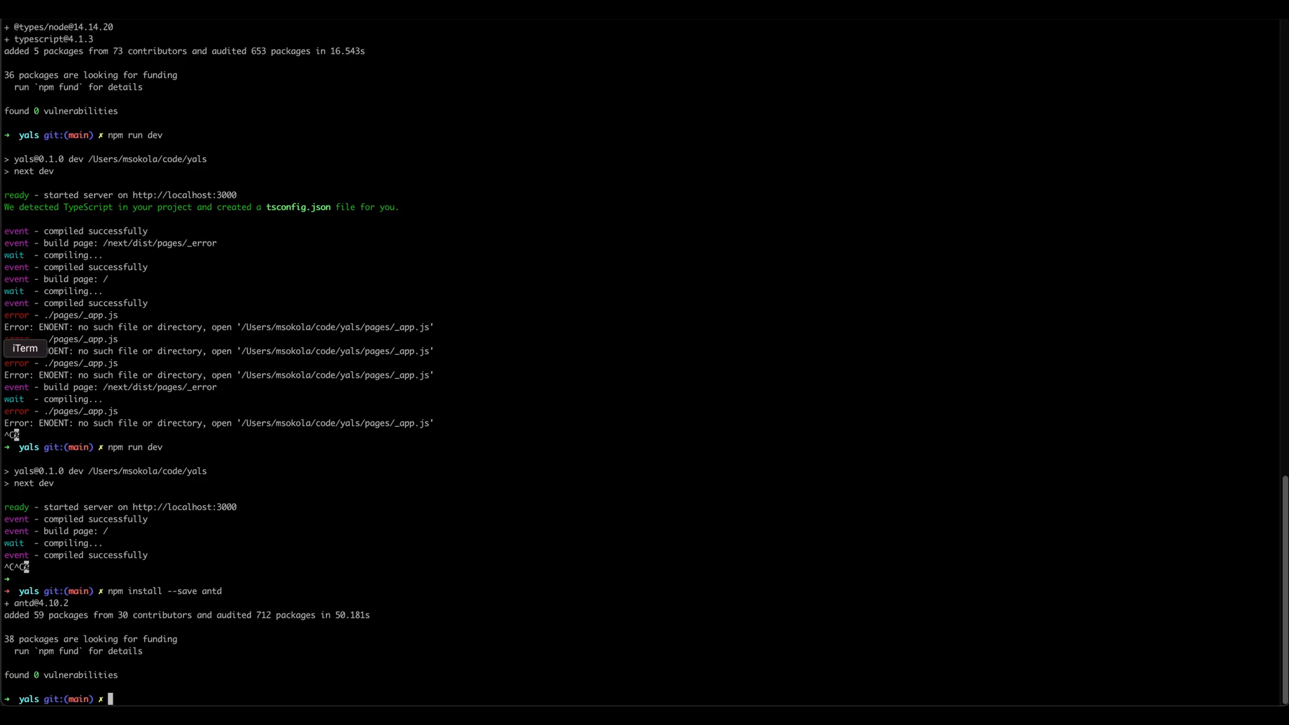
# Start the dev server with npm run dev in the terminal
pyautogui.write('npm run d')
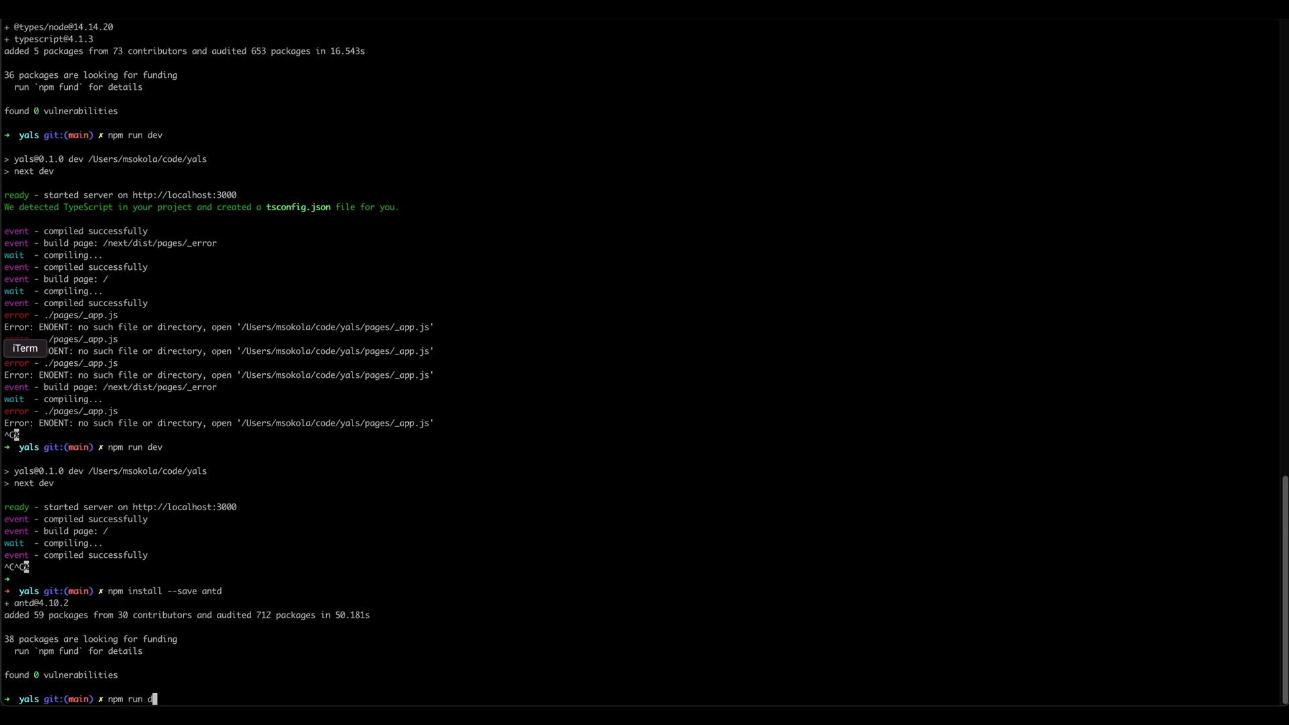
pyautogui.press('Return')
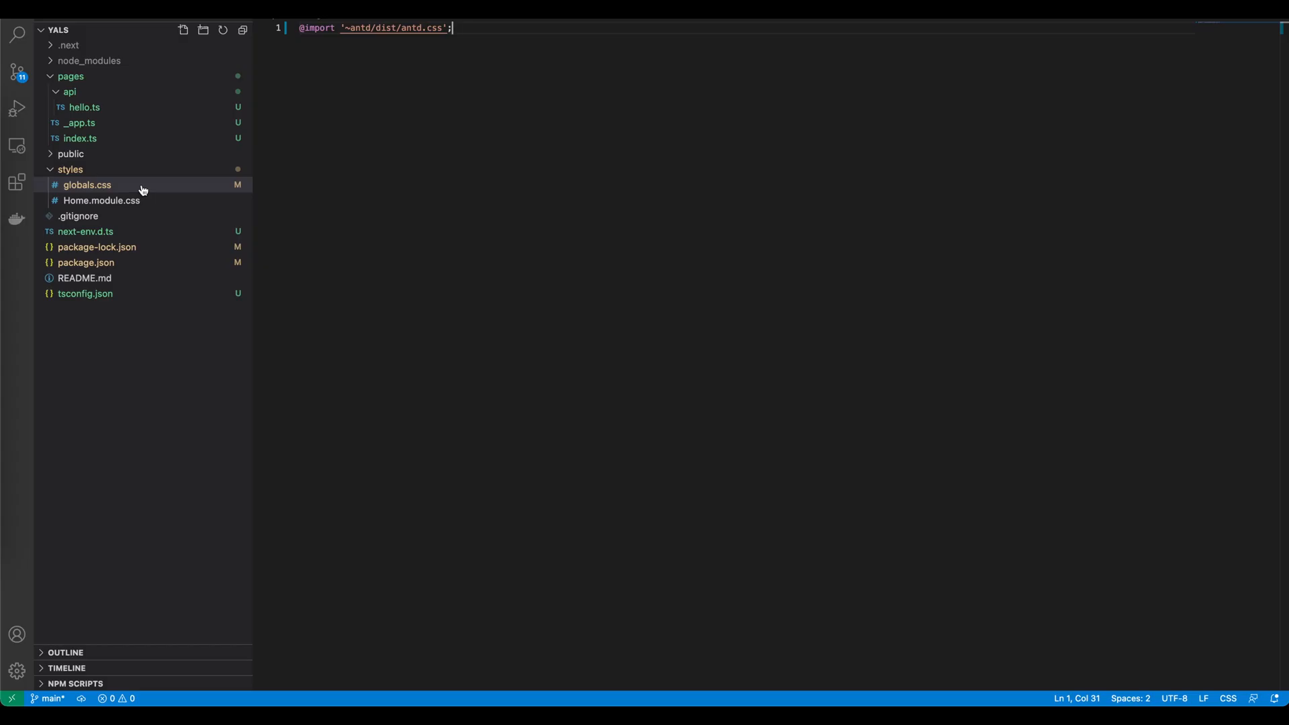
pyautogui.moveTo(79, 138)
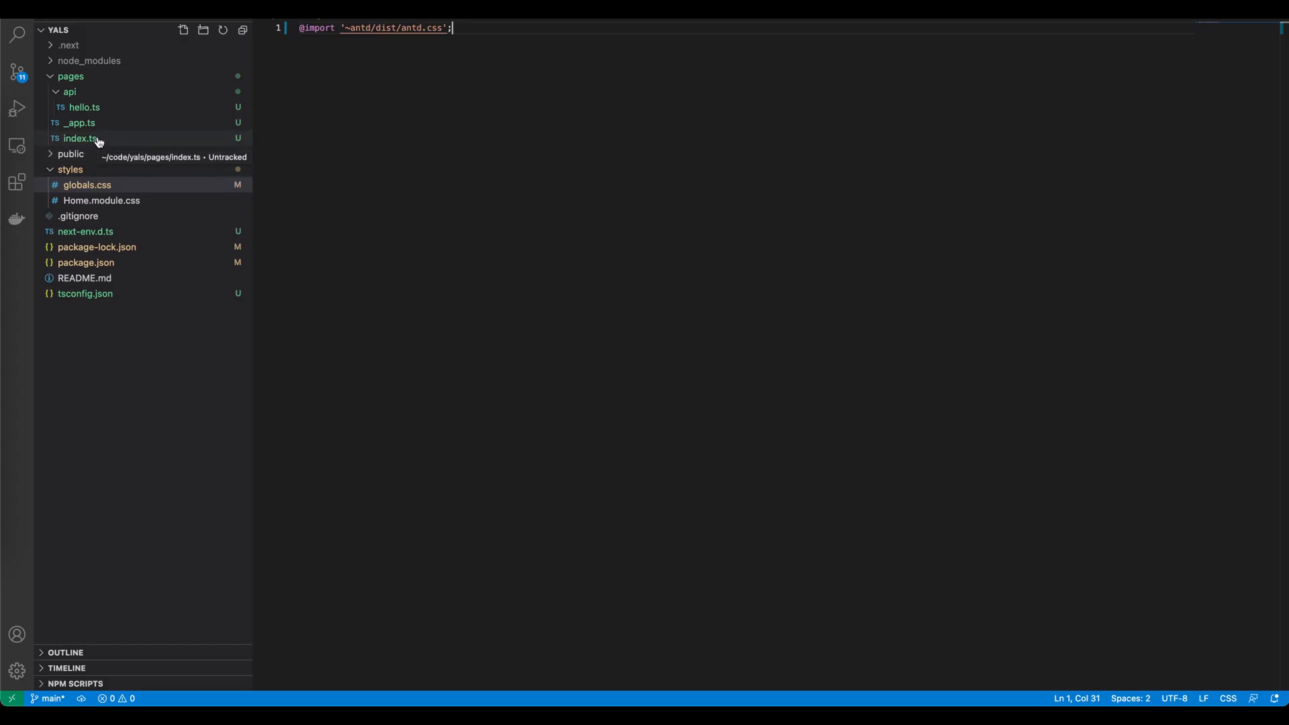
# Delete the starter main, card grid and footer markup from index.ts
pyautogui.click(80, 138)
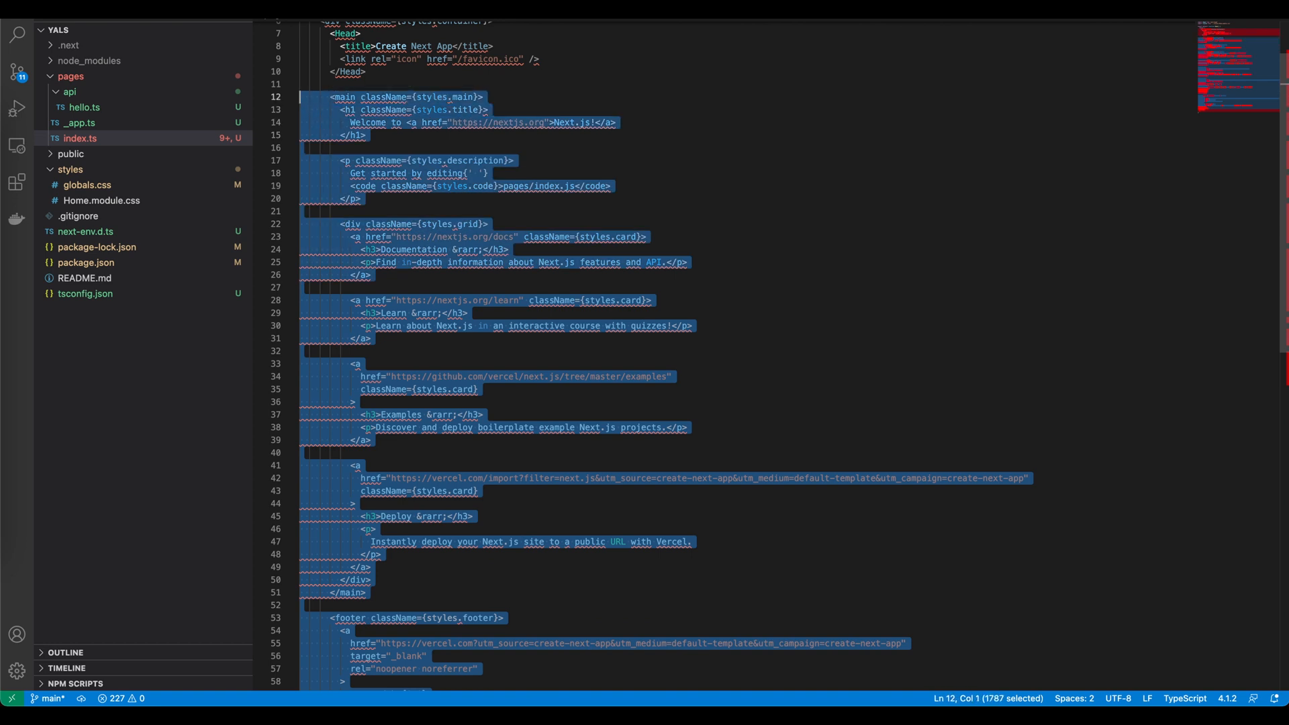
pyautogui.press('Delete')
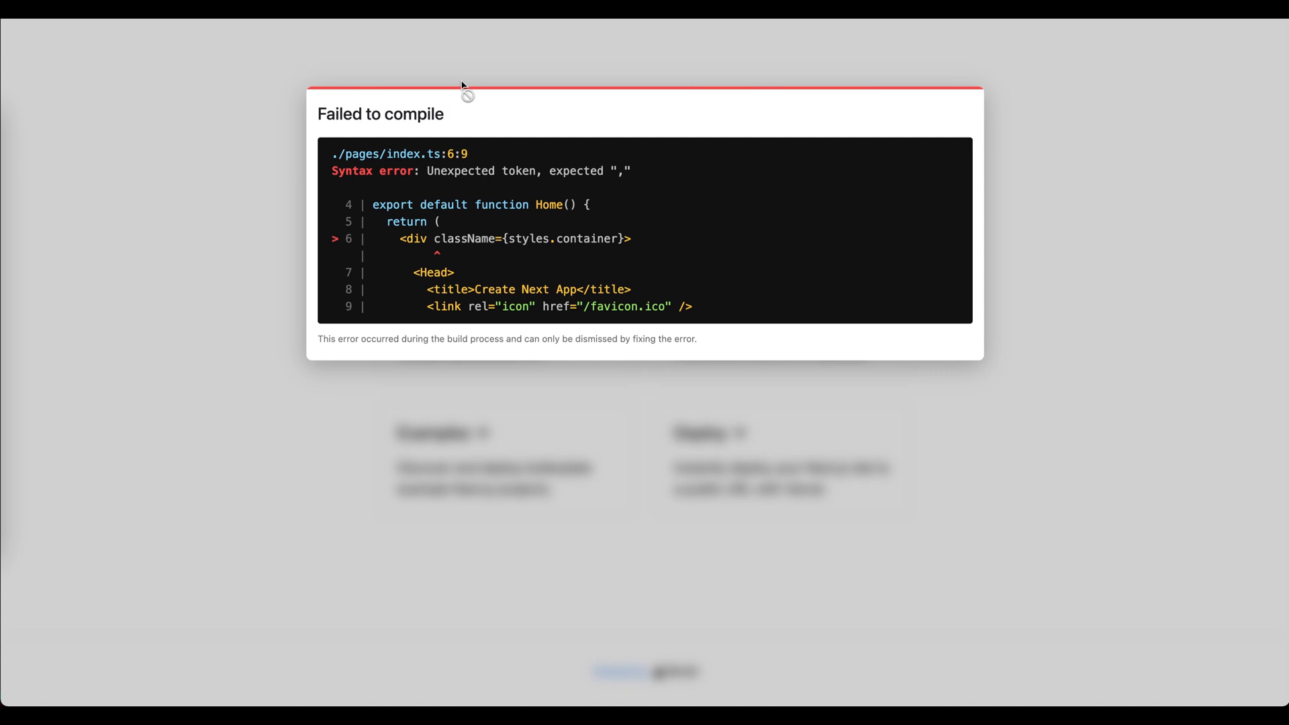
pyautogui.moveTo(460, 89)
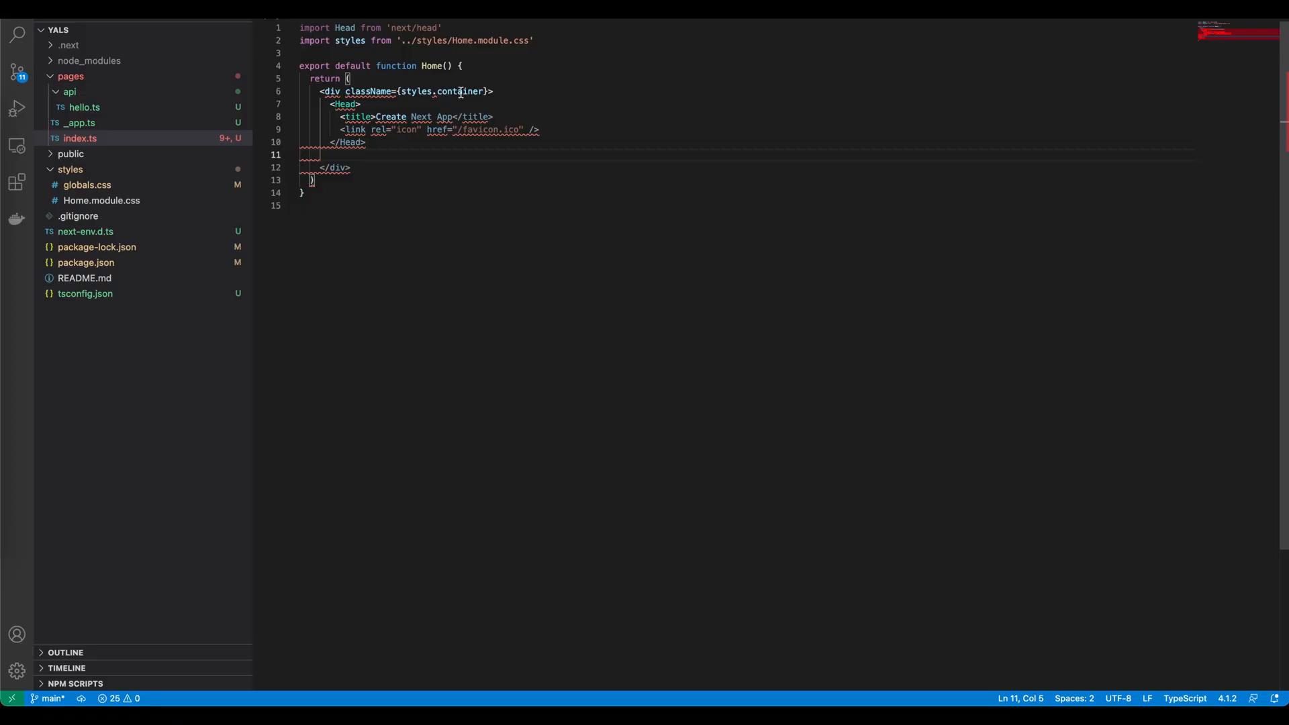
# Rename the home page file index.ts to index.tsx and return to the editor
pyautogui.click(80, 139)
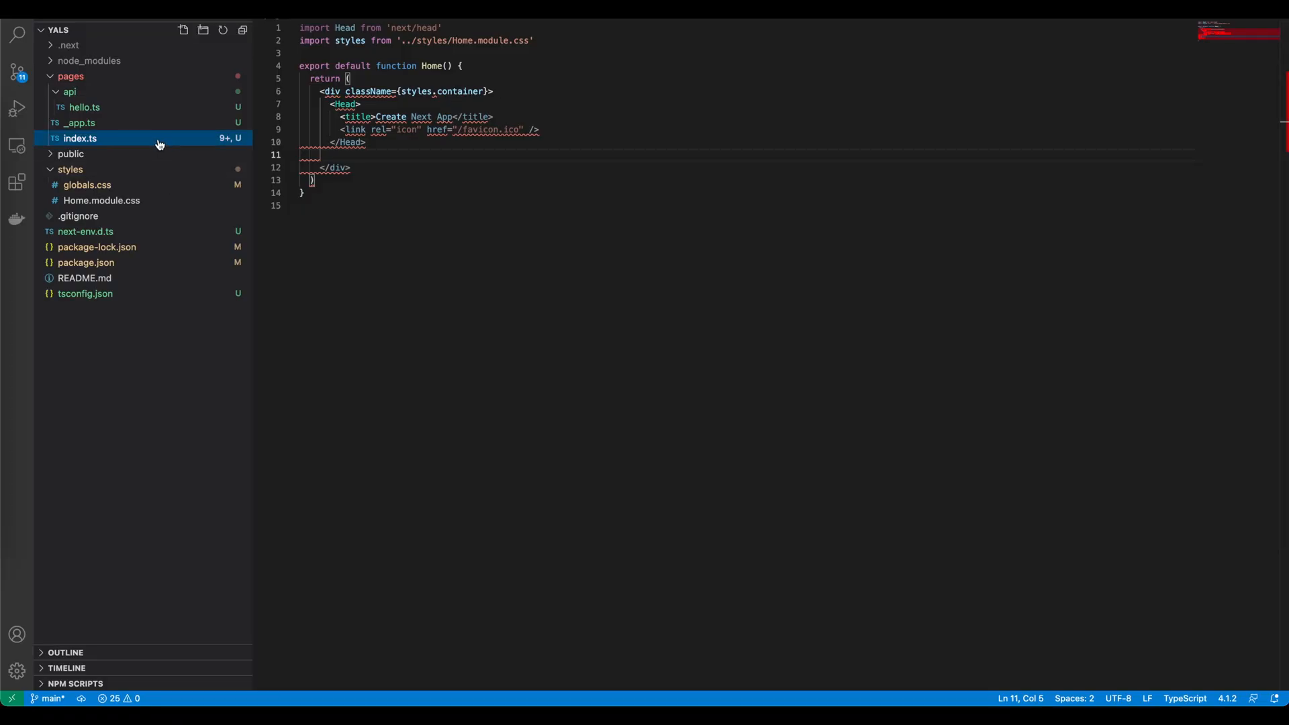
pyautogui.moveTo(109, 149)
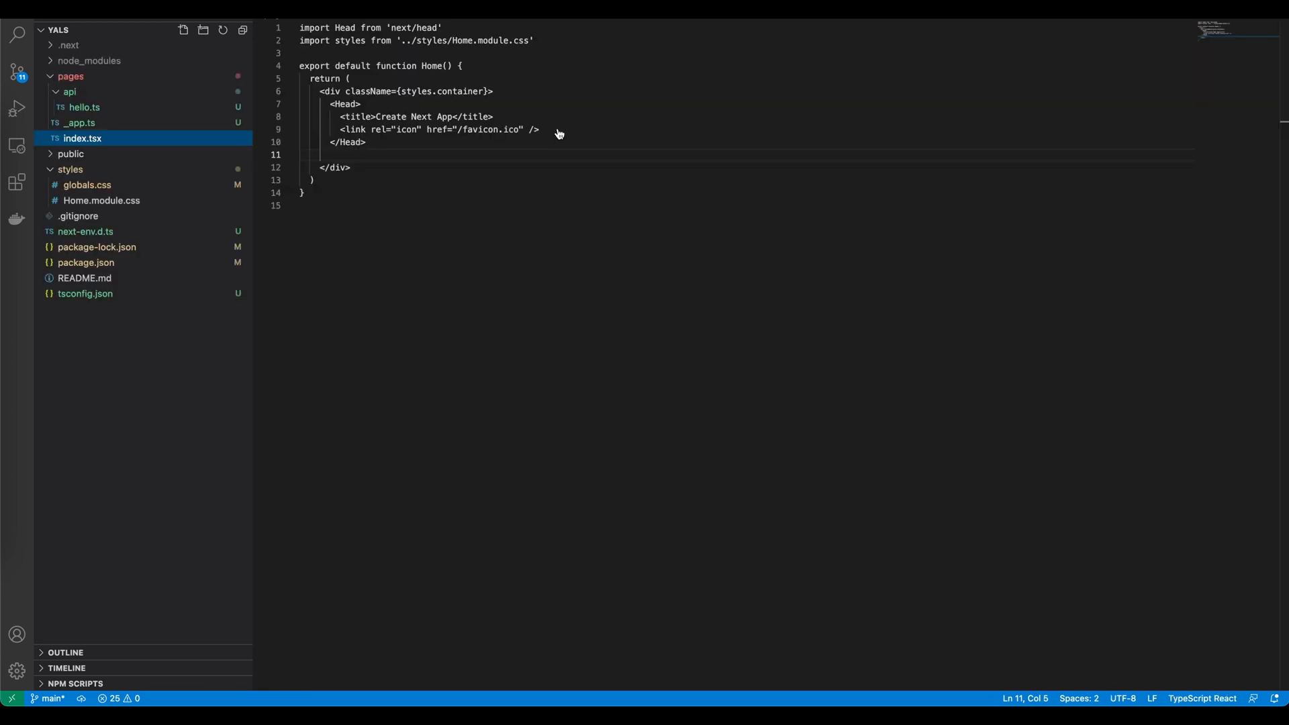
pyautogui.click(537, 129)
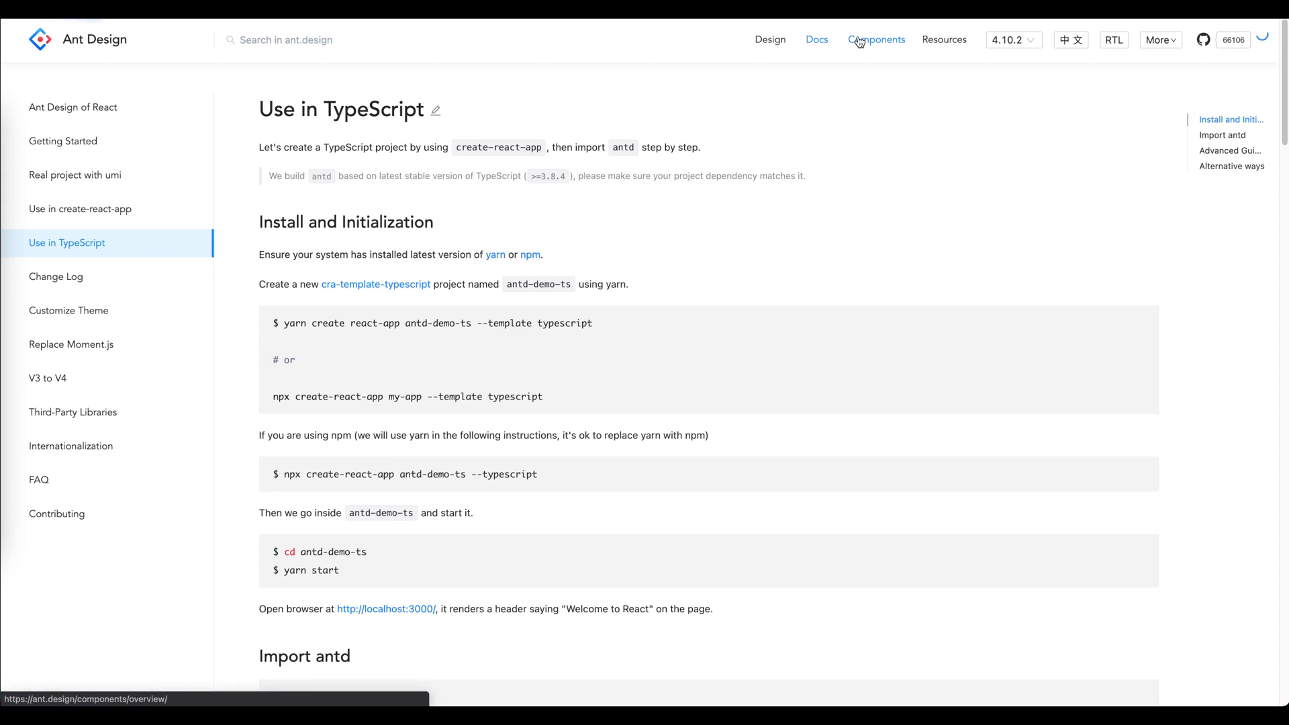
# Show the Type example's code on the Ant Design Button component page
pyautogui.click(876, 39)
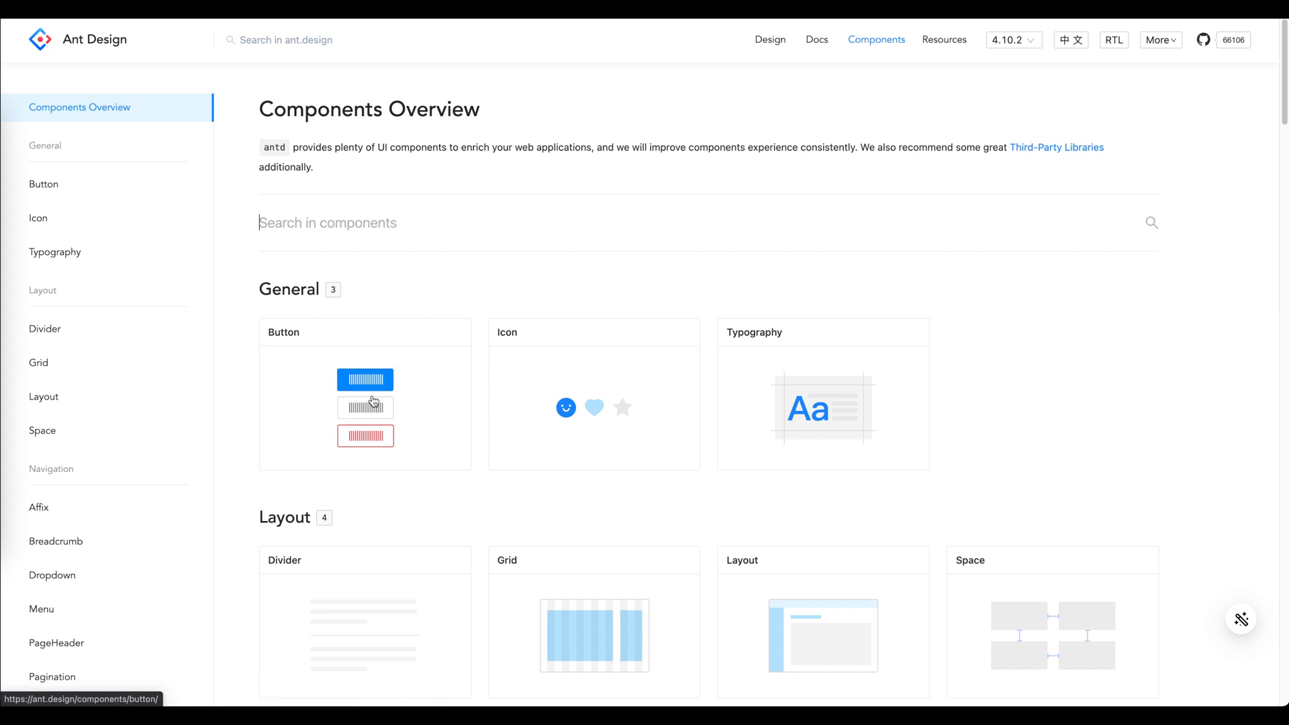
pyautogui.click(364, 394)
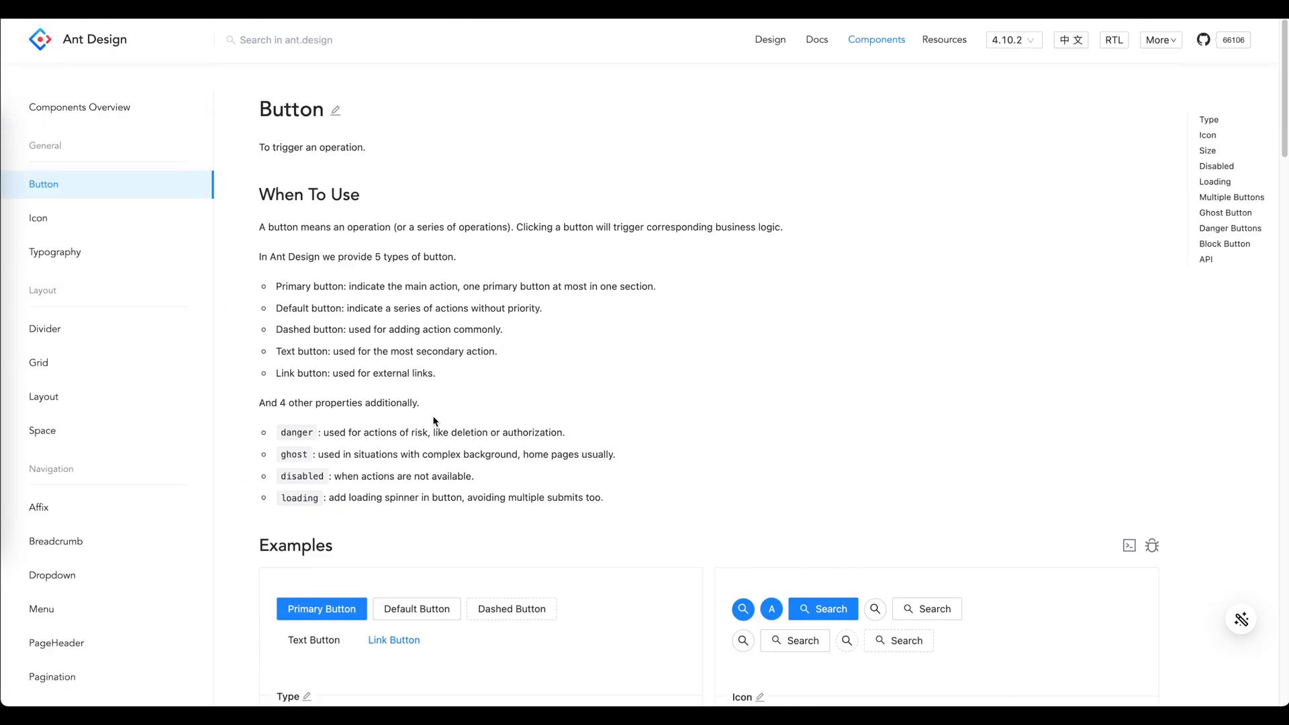
pyautogui.moveTo(451, 368)
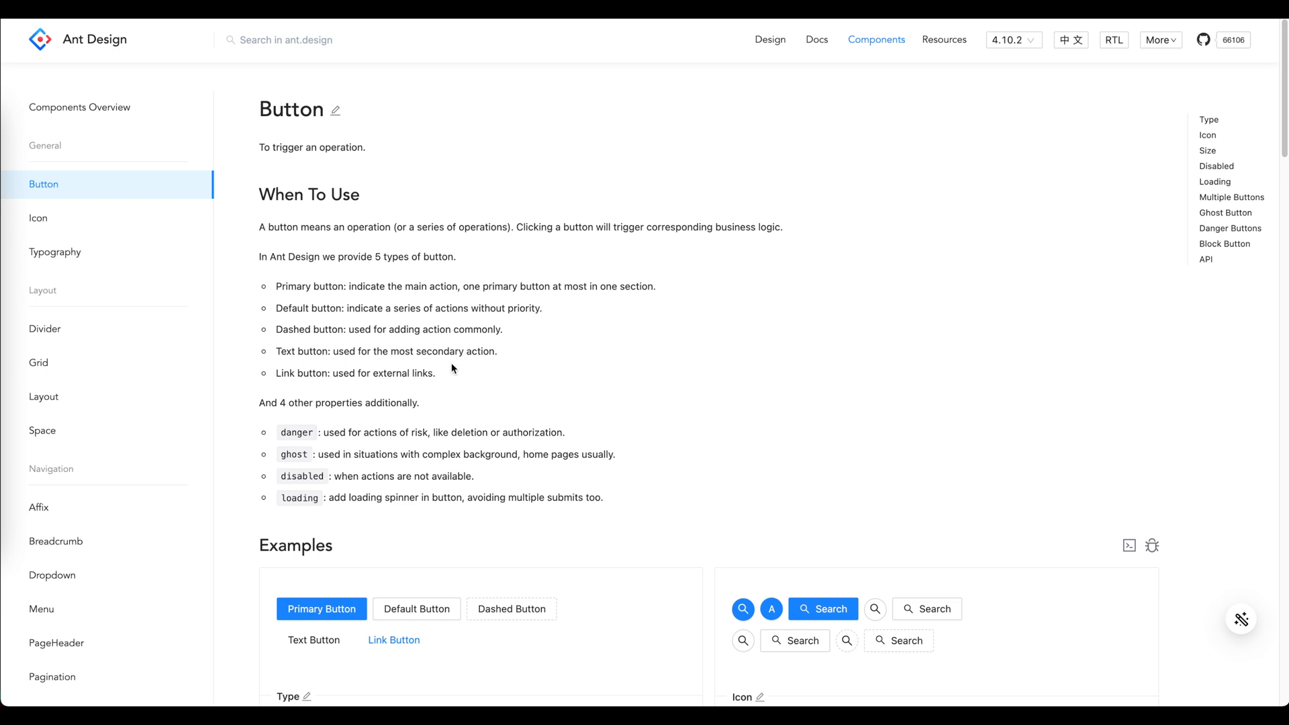
pyautogui.scroll(-3)
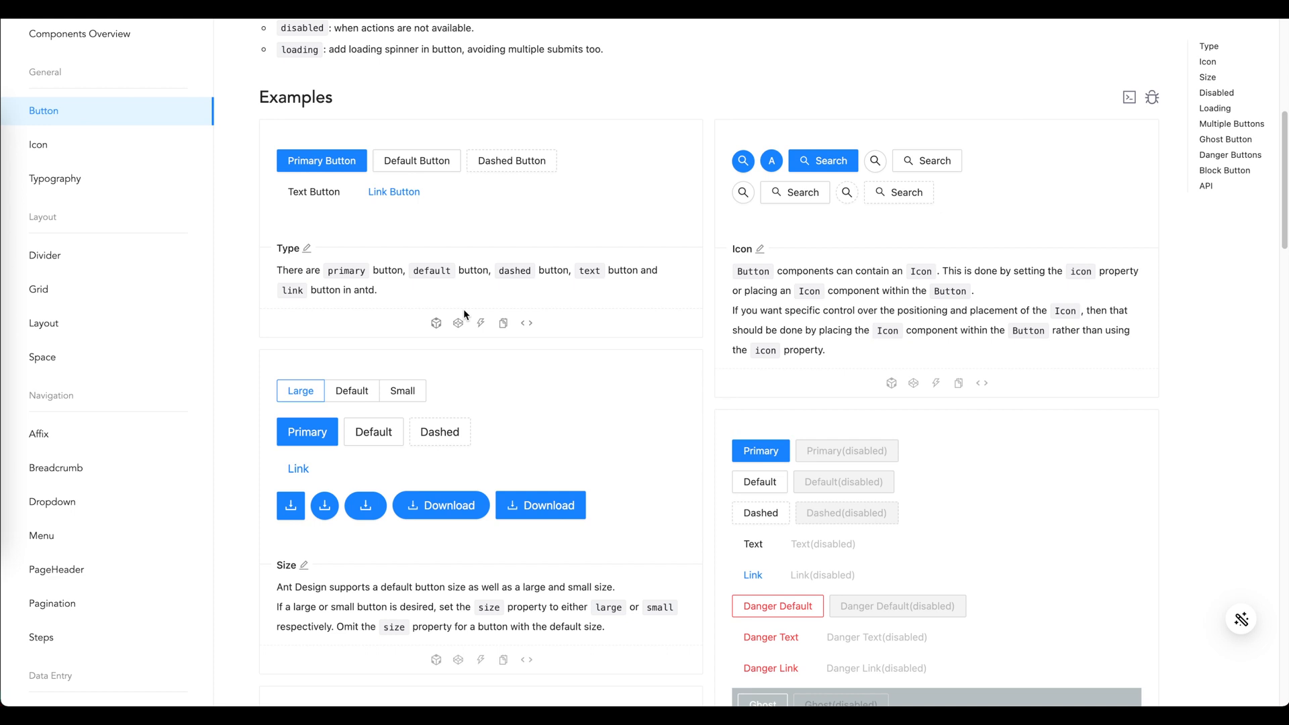
pyautogui.moveTo(436, 339)
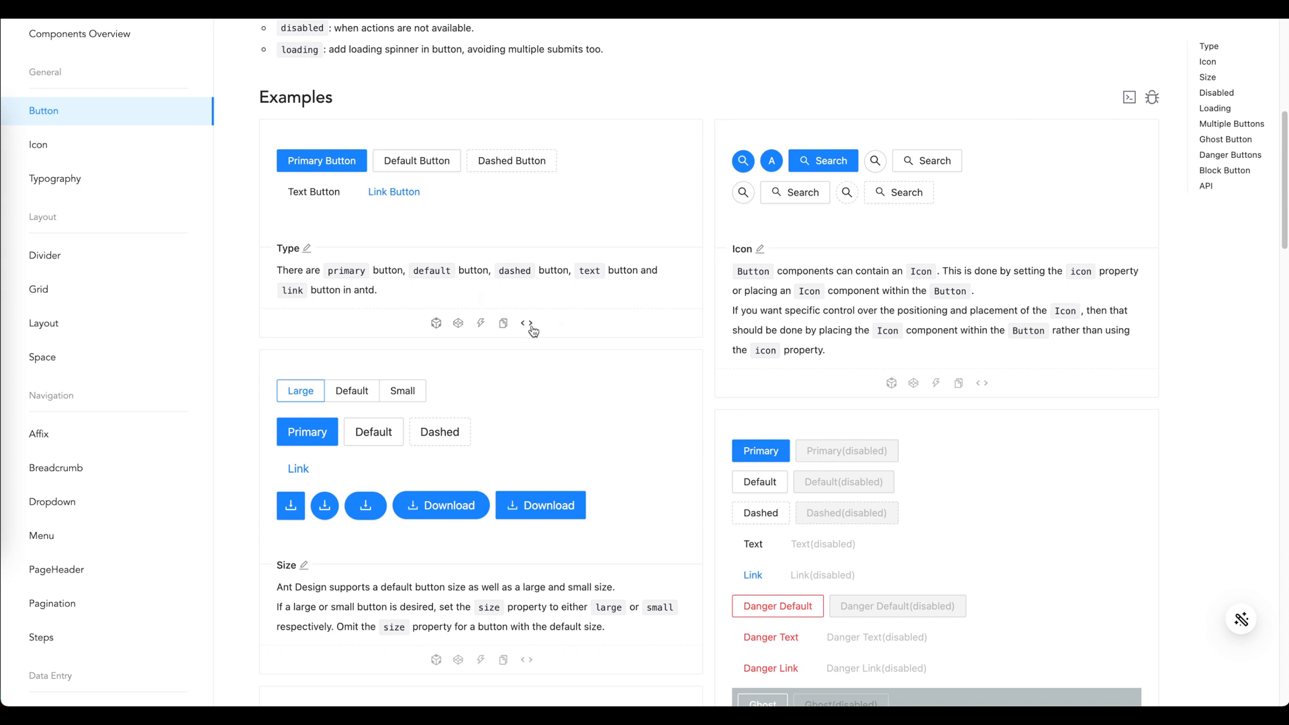
pyautogui.click(525, 322)
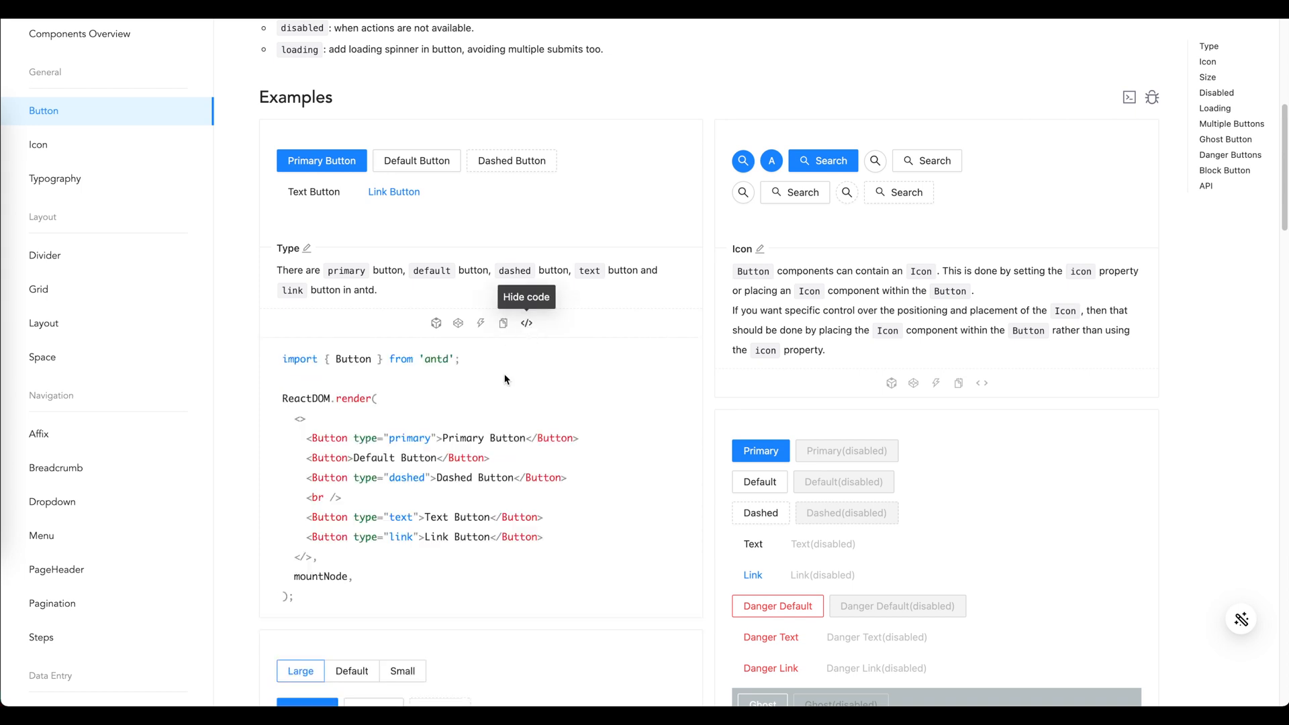
pyautogui.moveTo(584, 445)
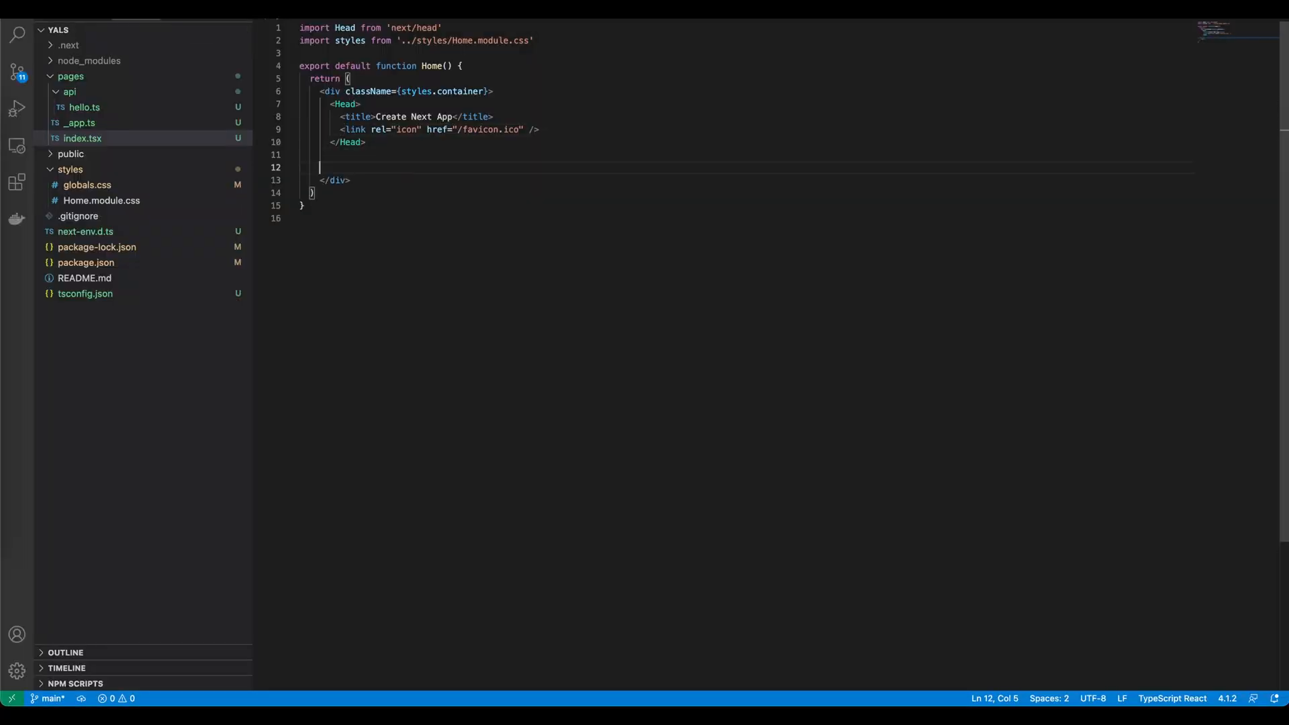
# Add <Button type="primary">Primary Button</Button> inside the home page div
pyautogui.write('<Button type="primary">Primary Button</Button>')
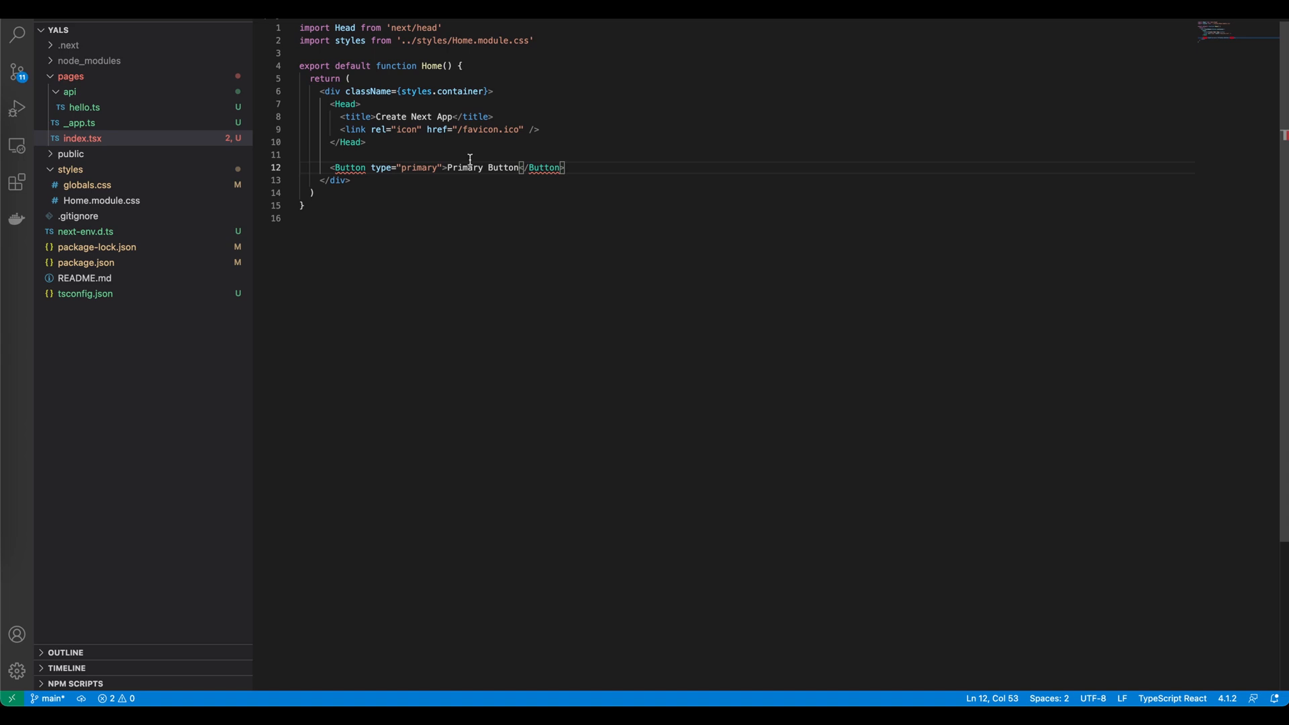
# Add import { Button } from 'antd' under the Head import
pyautogui.click(442, 26)
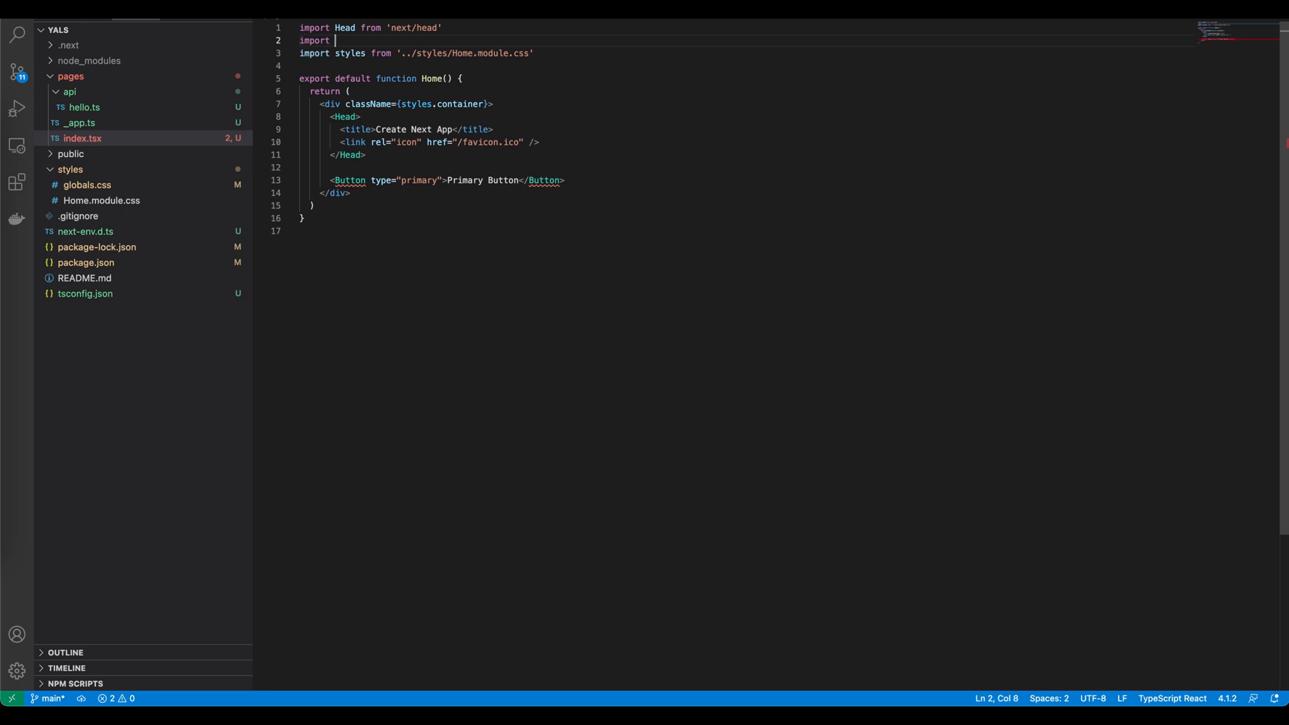
pyautogui.write('{ B')
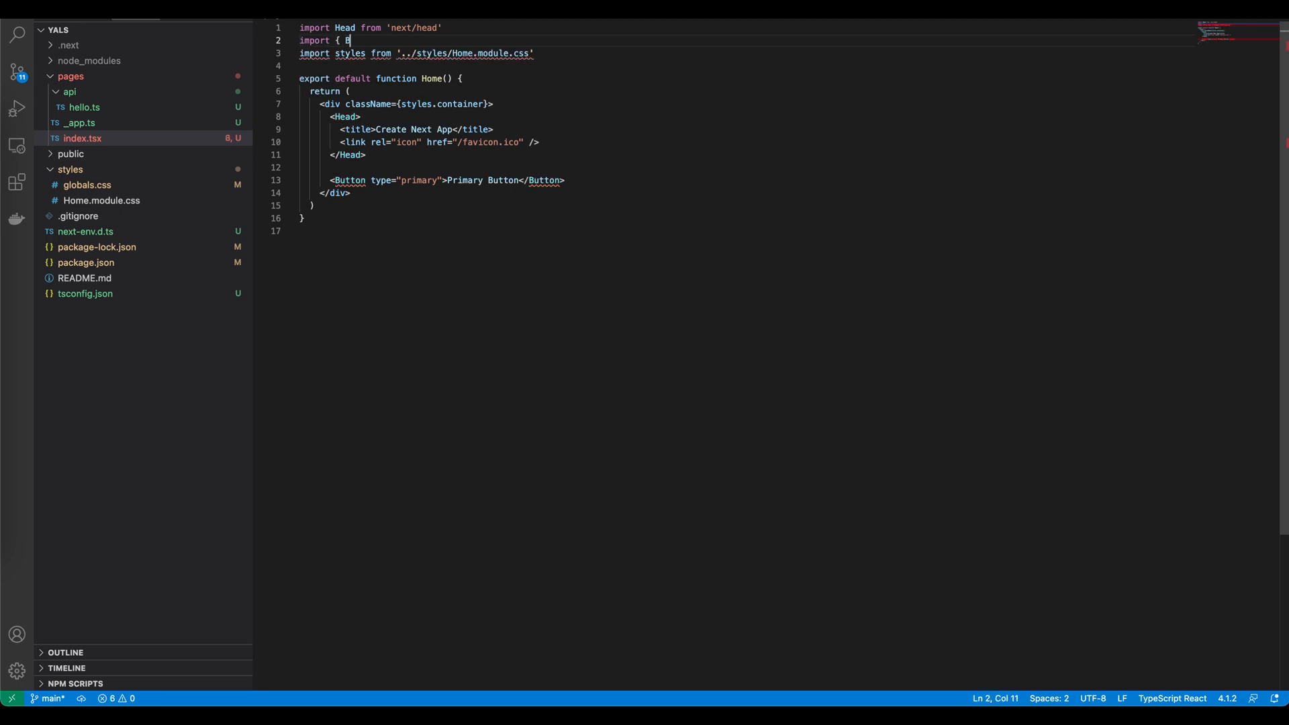
pyautogui.write('utton }')
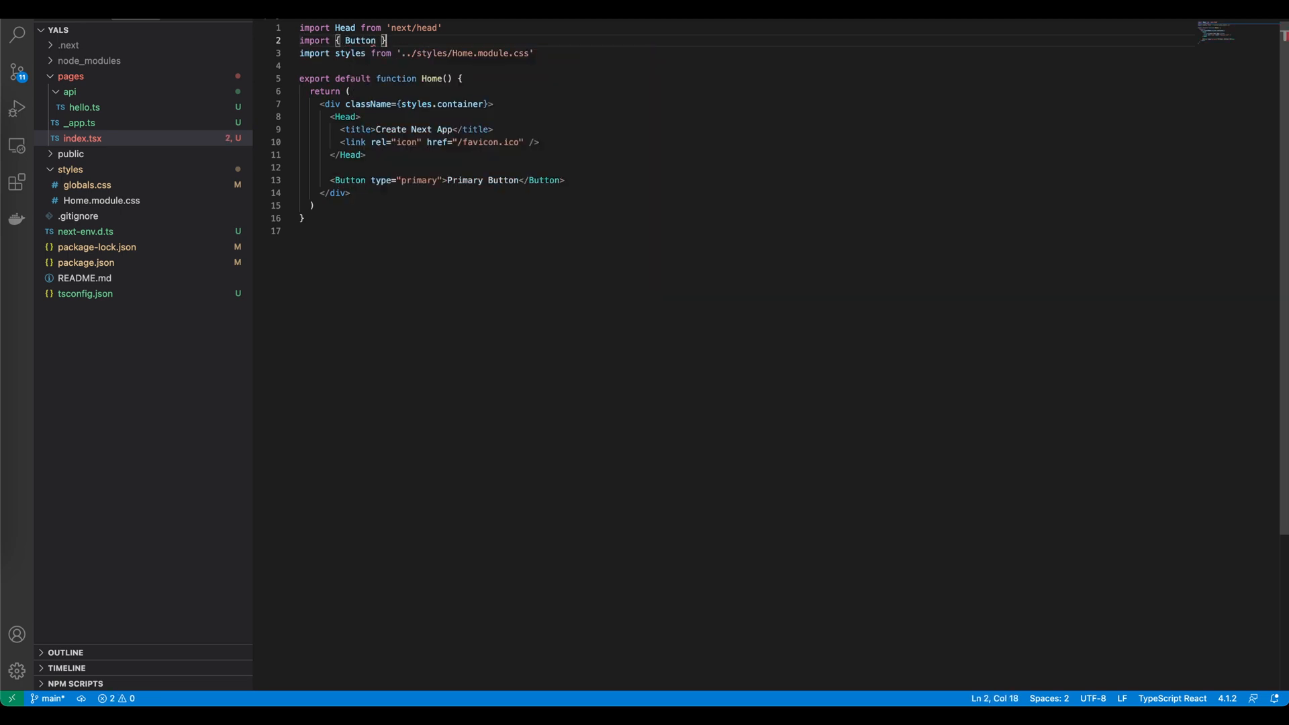
pyautogui.write("from 'antd'")
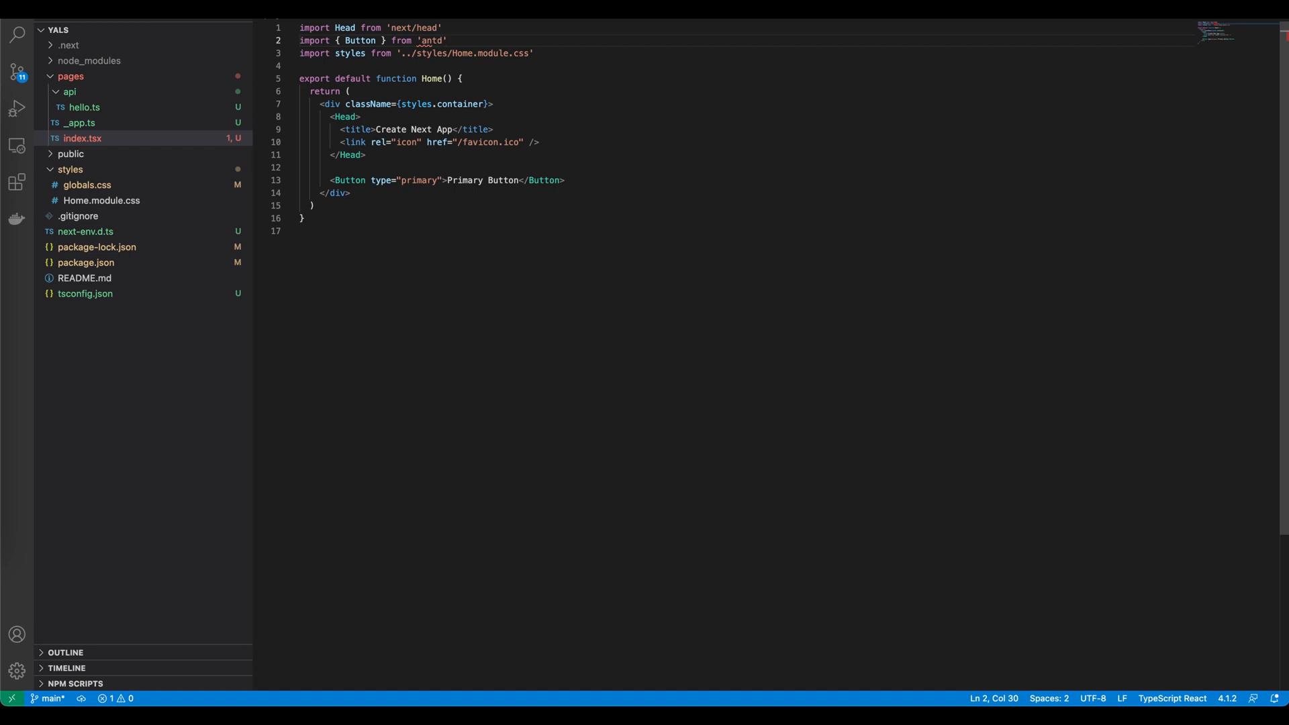
pyautogui.click(533, 54)
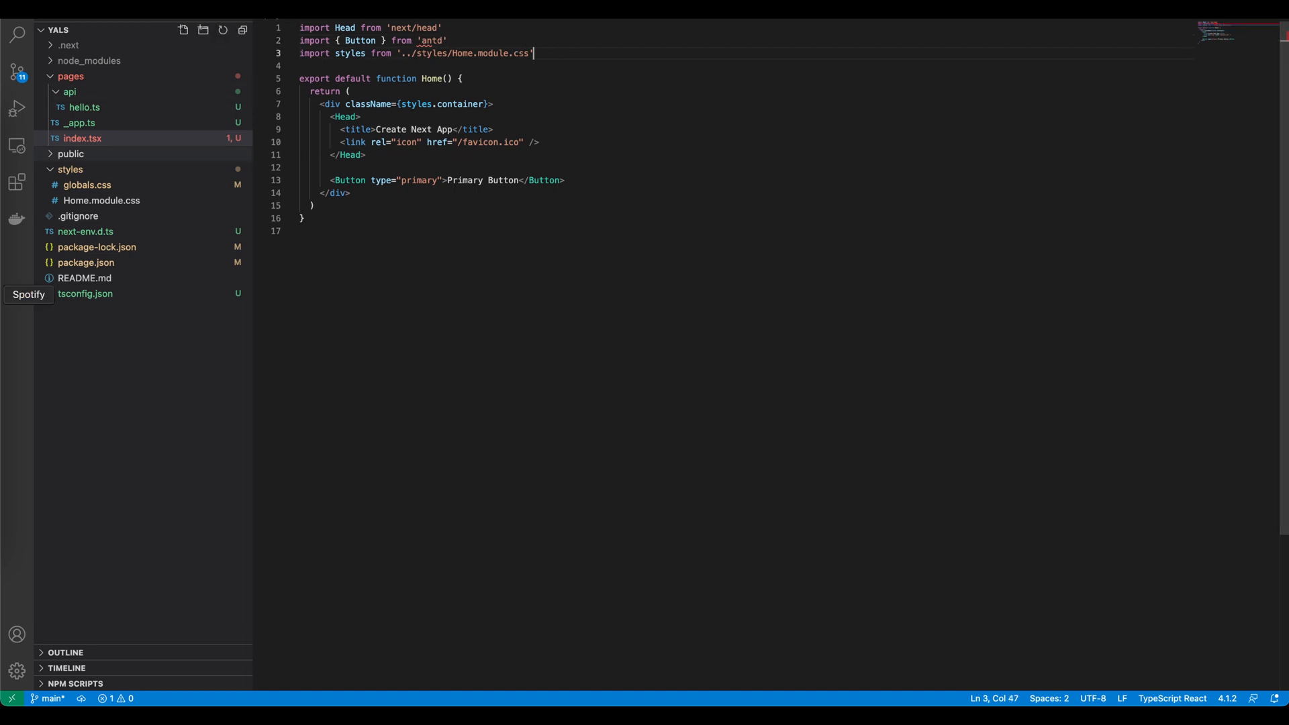